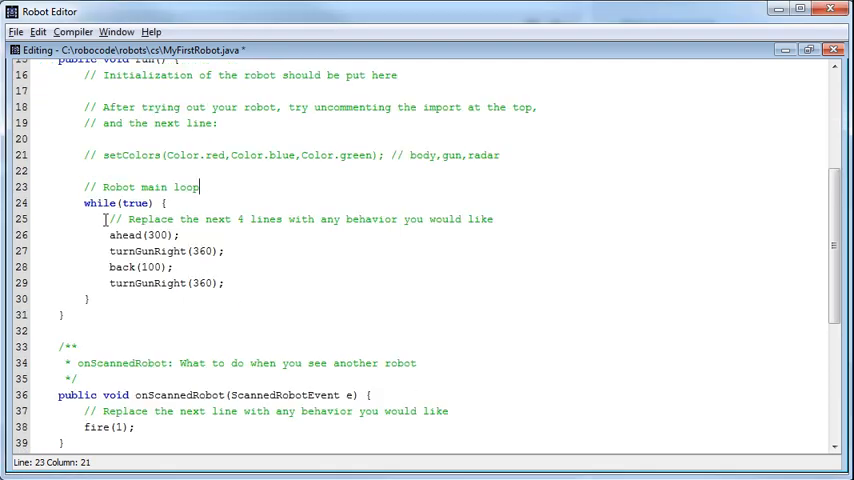
# Replace fire(1); in onScannedRobot with turnRight(720);.
pyautogui.scroll(3)
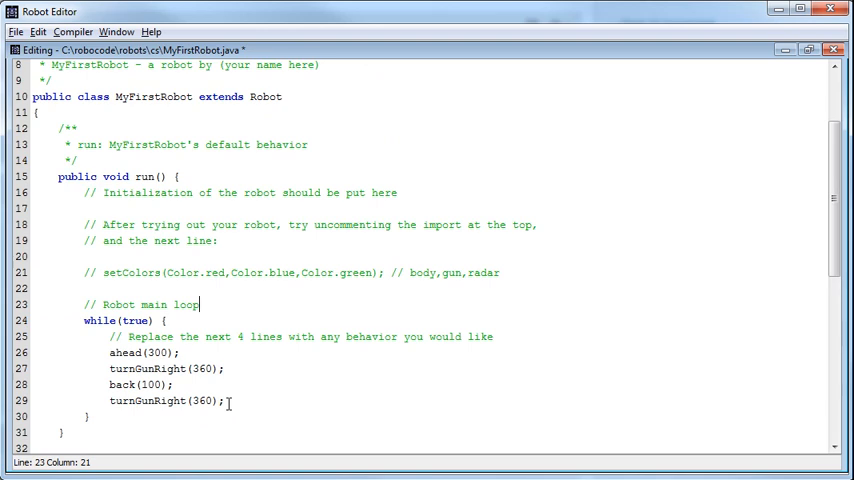
pyautogui.moveTo(188, 395)
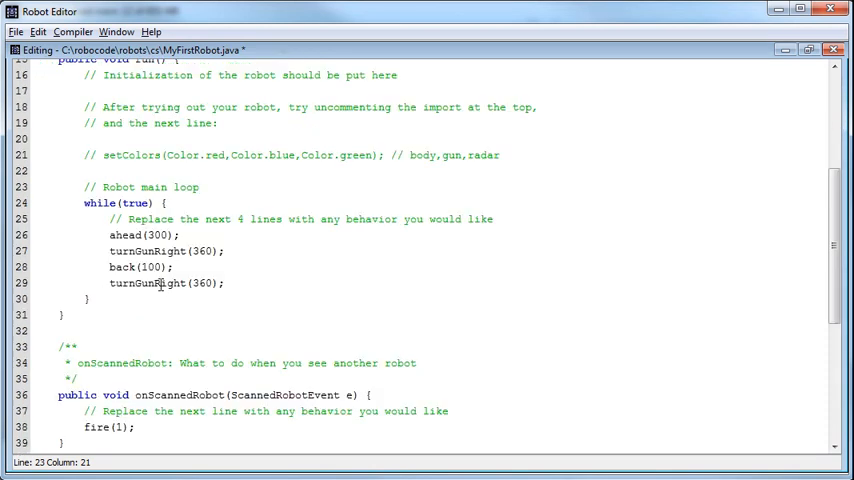
pyautogui.scroll(-3)
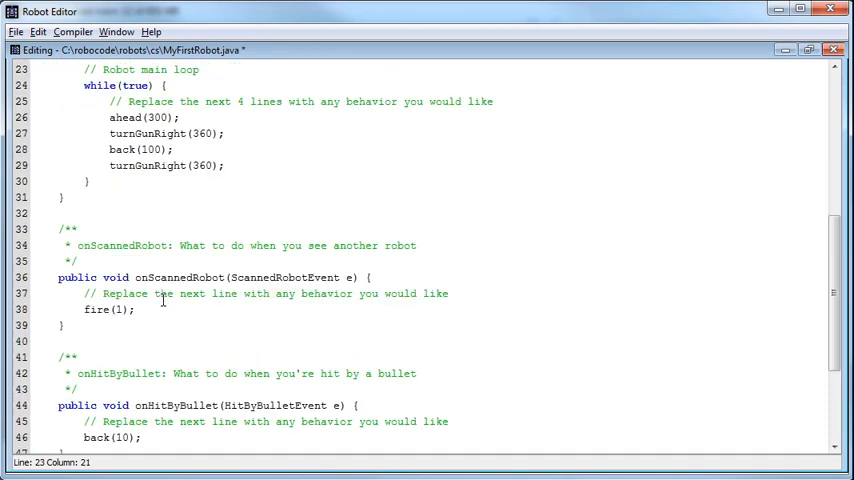
pyautogui.scroll(3)
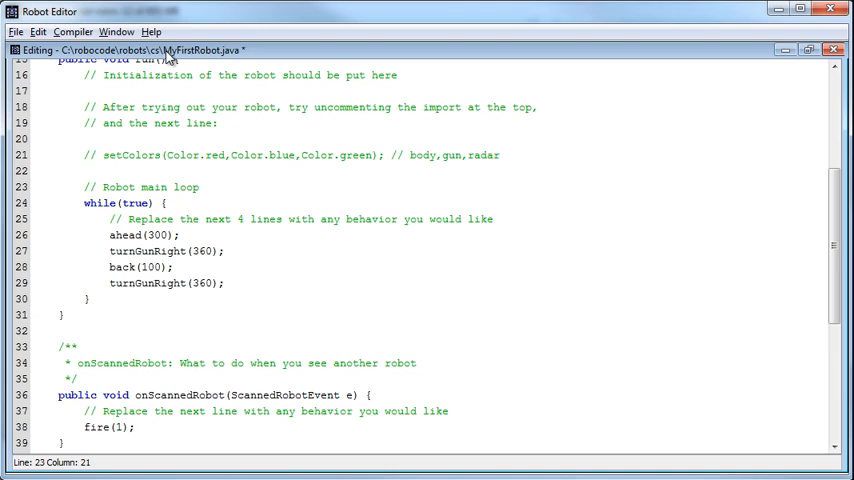
pyautogui.scroll(-3)
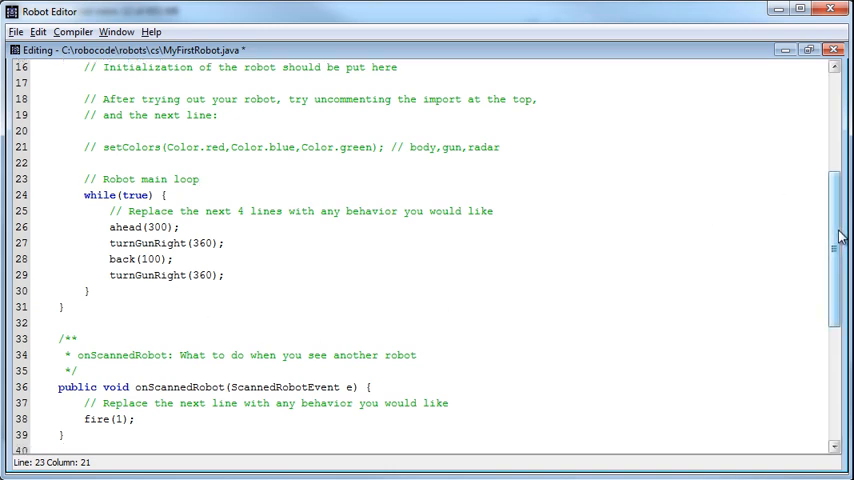
pyautogui.scroll(-3)
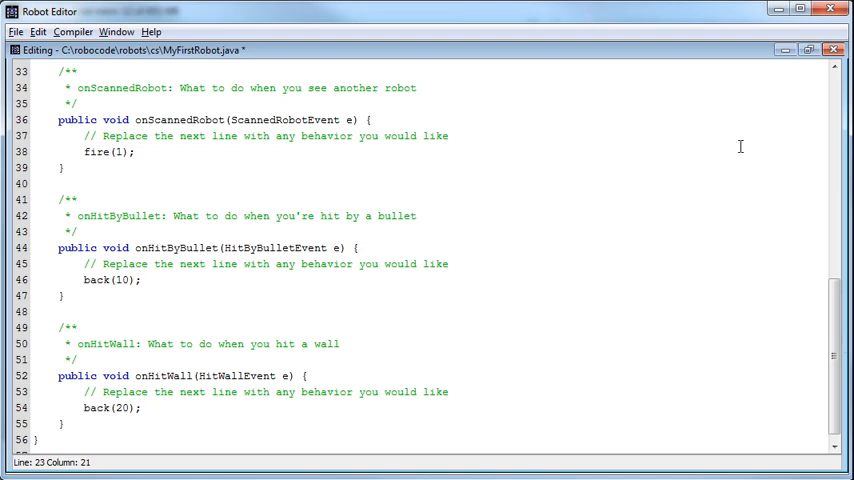
pyautogui.moveTo(135, 119)
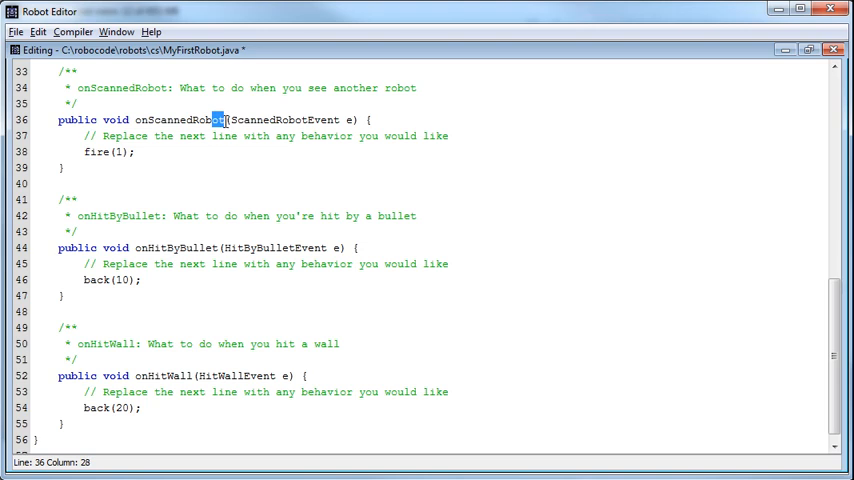
pyautogui.doubleClick(180, 119)
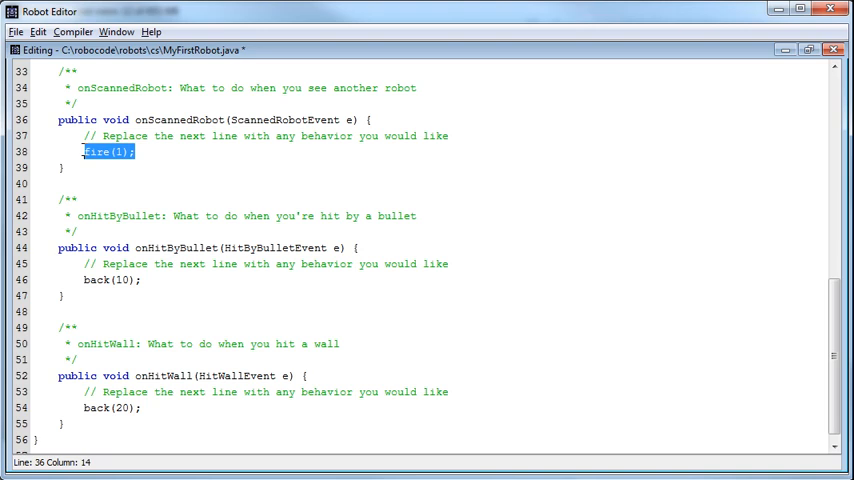
pyautogui.press('Delete')
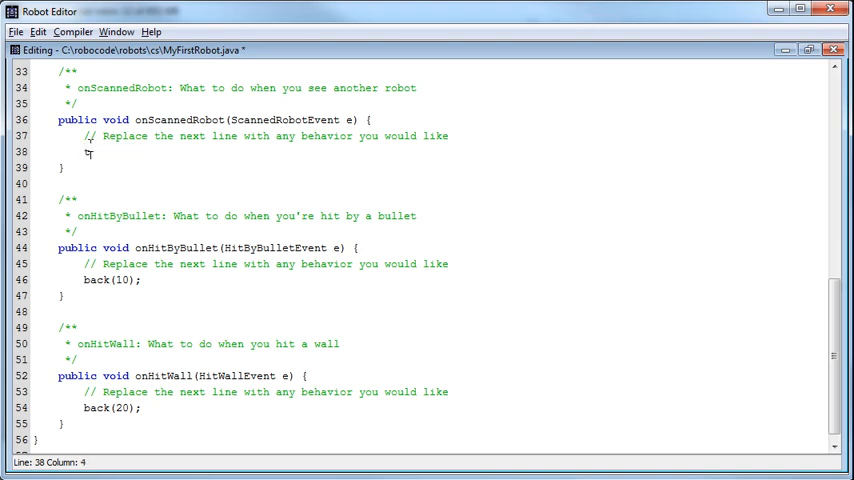
pyautogui.write('turnRight')
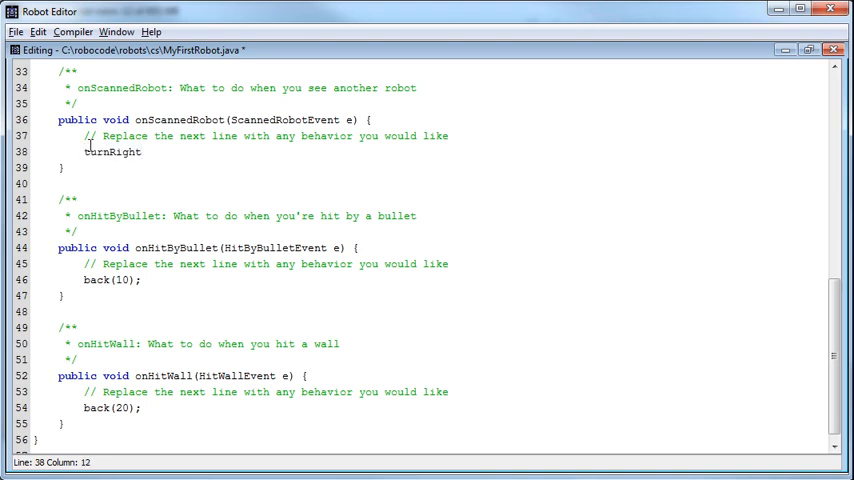
pyautogui.write('(')
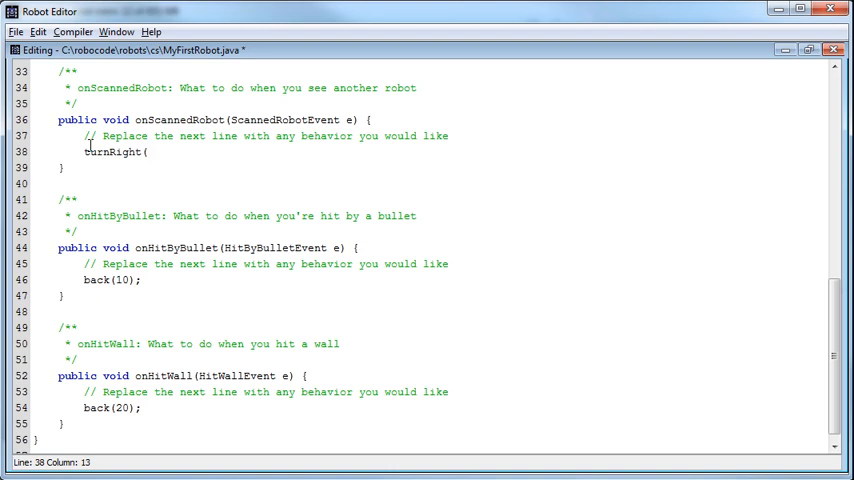
pyautogui.write('720);')
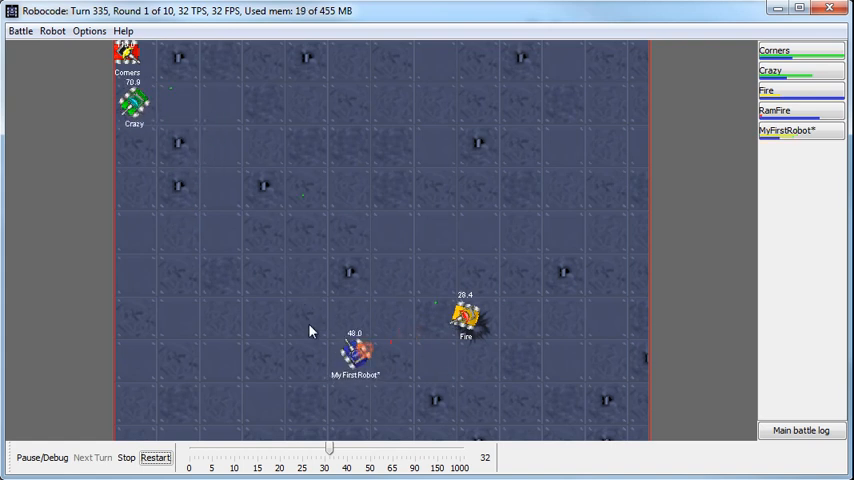
# Enable Visible Scan Arcs in Preferences View Options, then restart the battle.
pyautogui.click(89, 30)
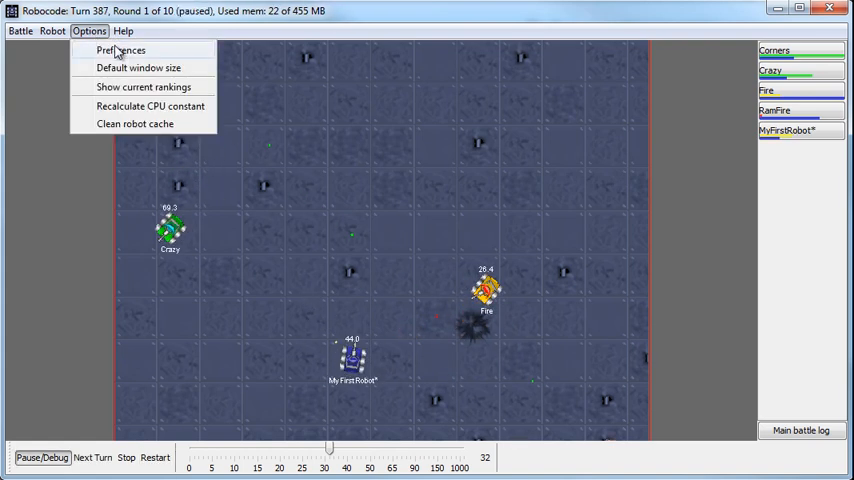
pyautogui.click(121, 50)
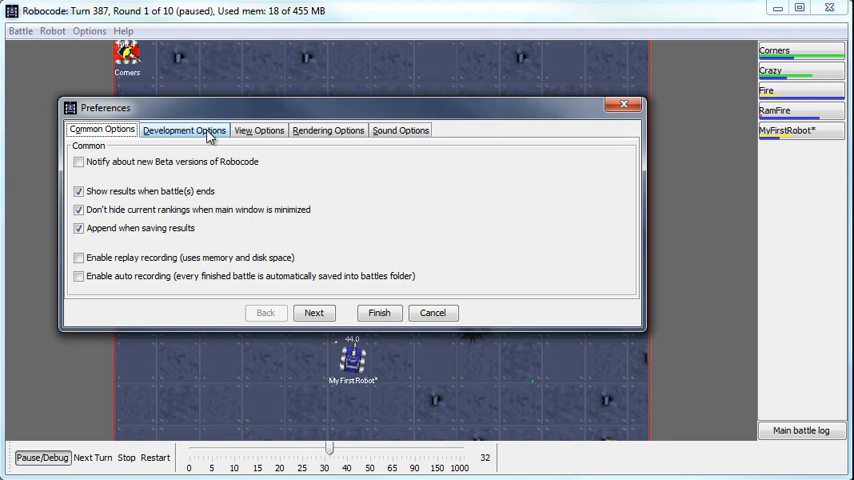
pyautogui.click(259, 130)
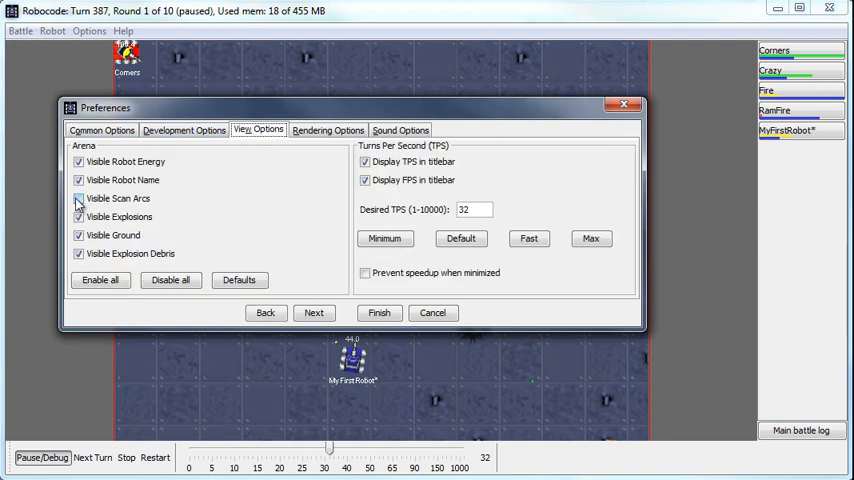
pyautogui.click(79, 198)
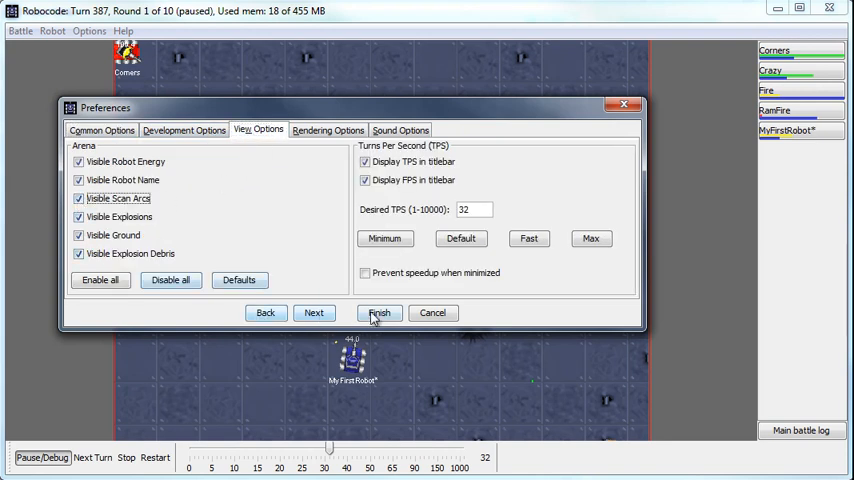
pyautogui.click(379, 312)
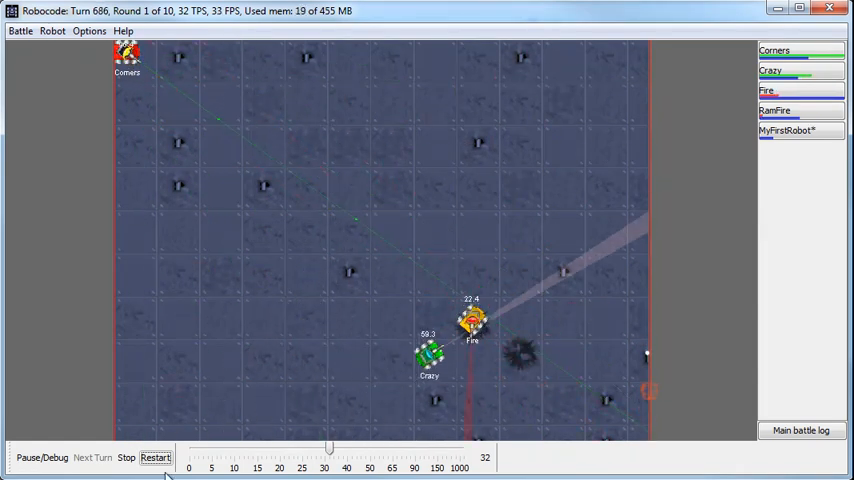
pyautogui.click(155, 457)
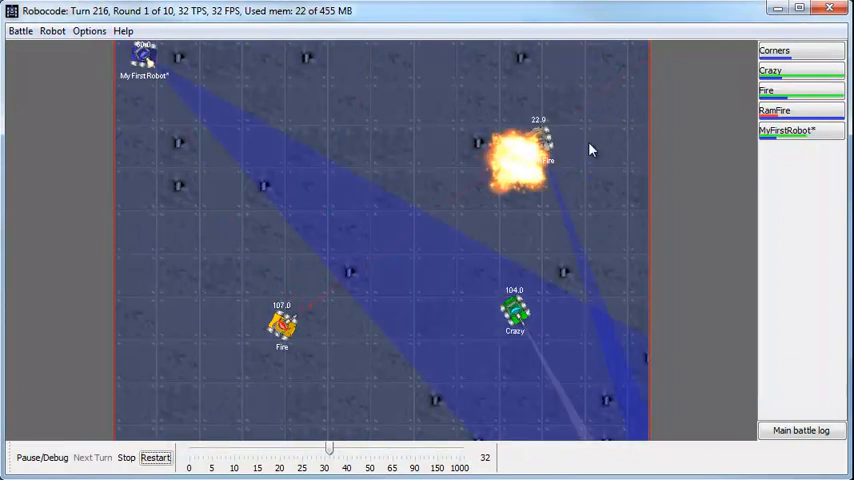
pyautogui.click(155, 457)
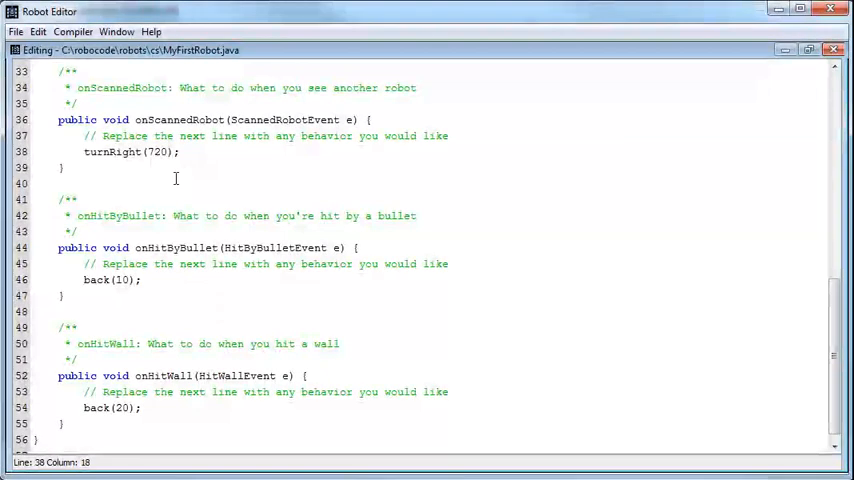
# Overwrite the turnRight(720) call in onScannedRobot by typing fire();.
pyautogui.doubleClick(112, 151)
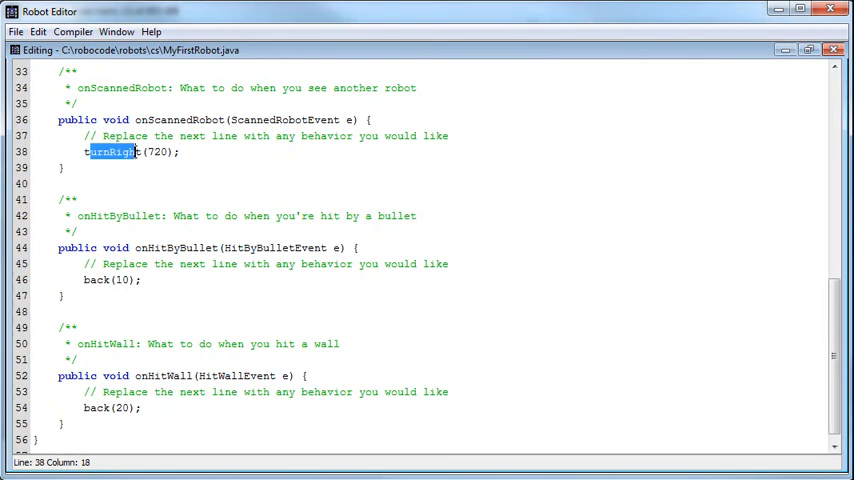
pyautogui.write('t')
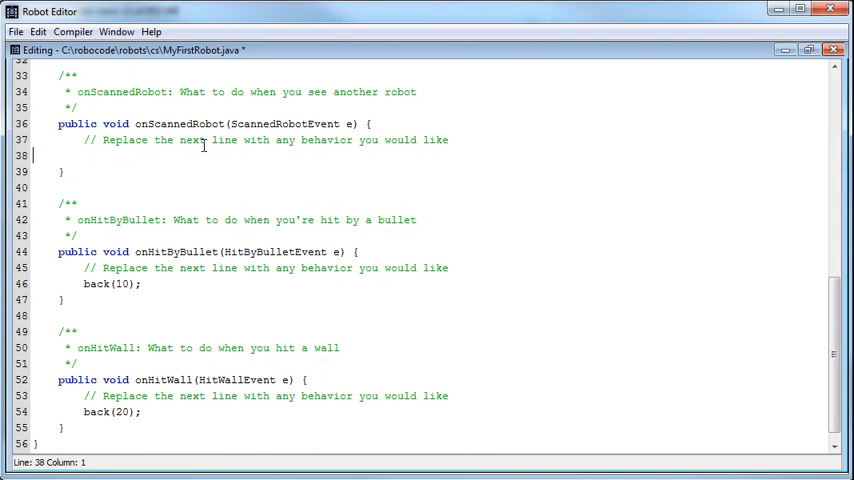
pyautogui.write('fir')
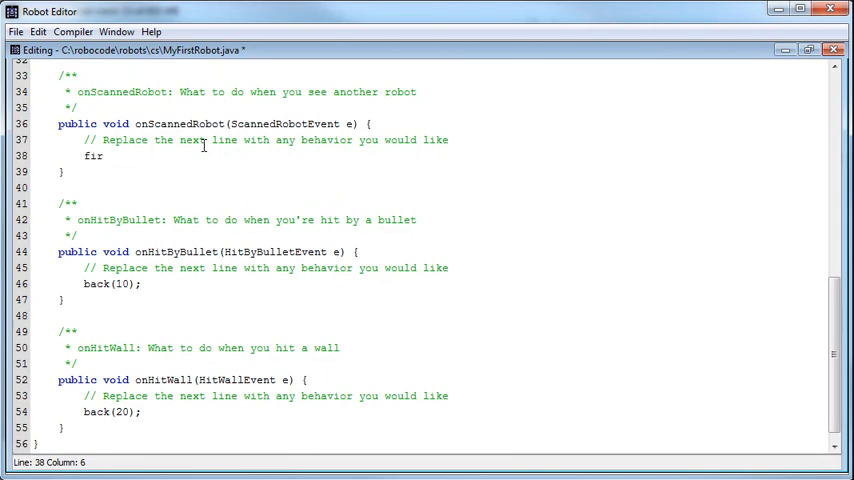
pyautogui.write('e(')
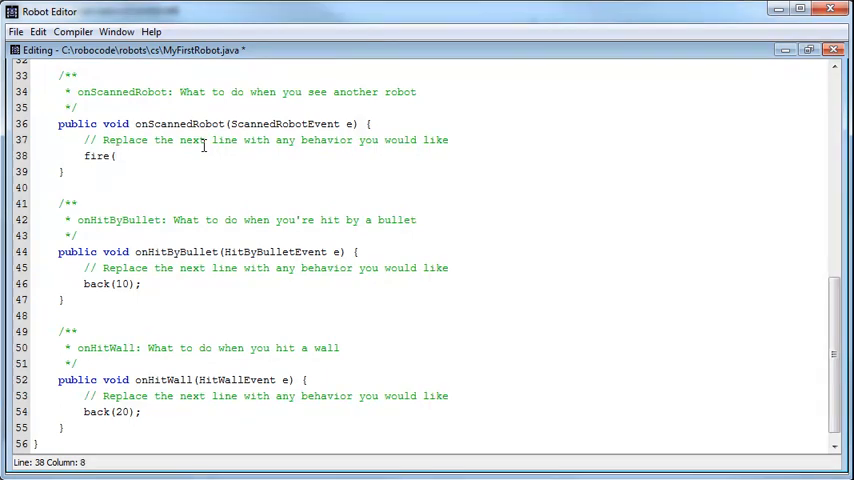
pyautogui.write(');')
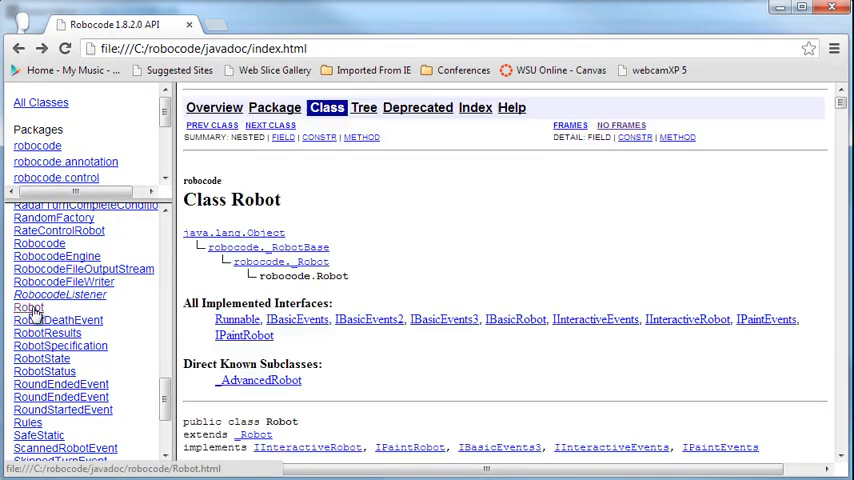
# Scroll the Robot class Method Summary down to fire(double power) and open its details.
pyautogui.scroll(-3)
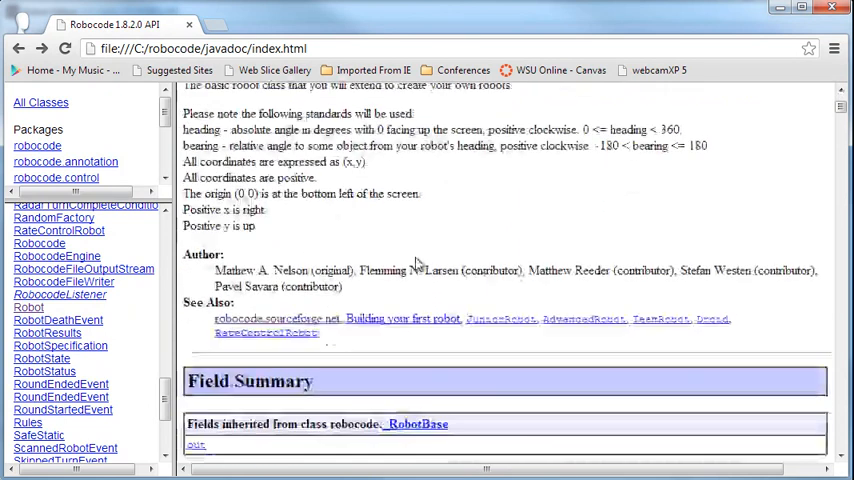
pyautogui.scroll(-3)
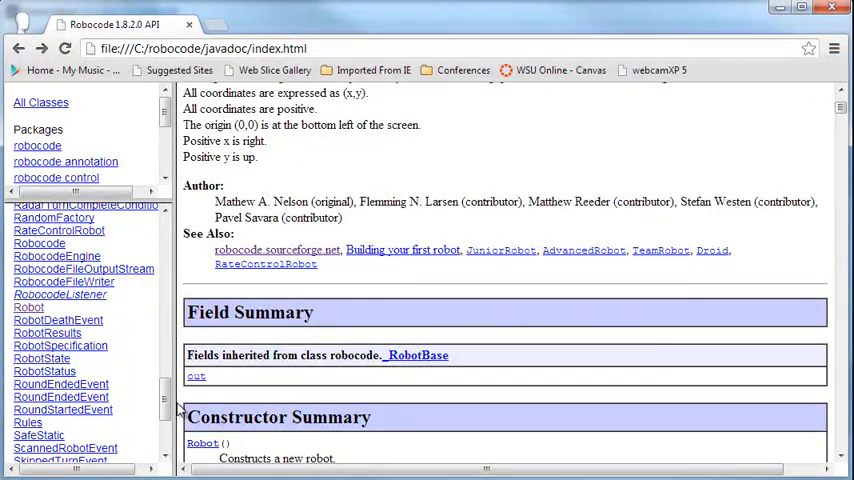
pyautogui.scroll(3)
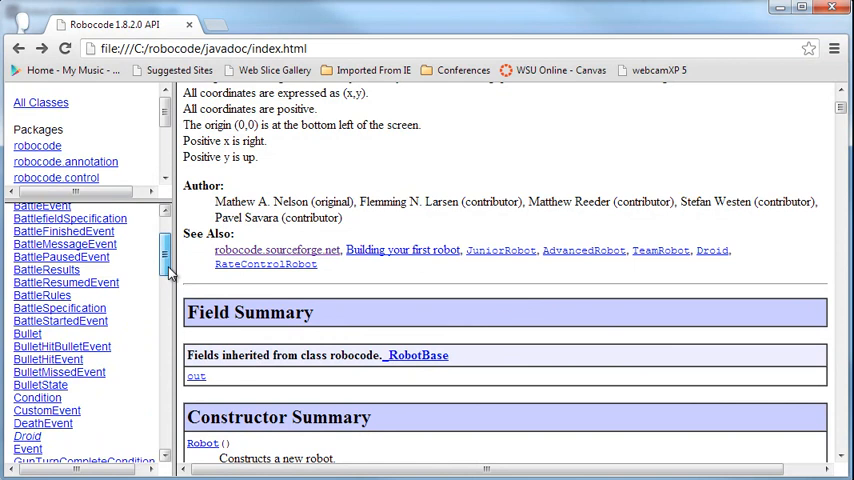
pyautogui.scroll(-3)
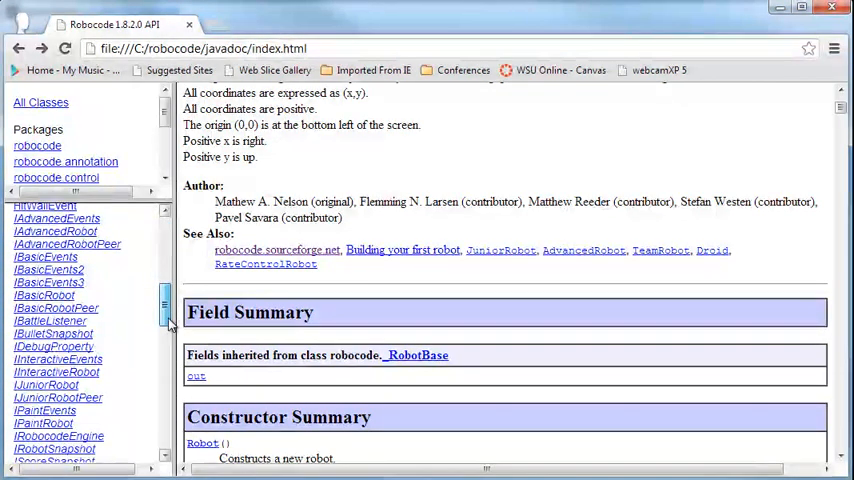
pyautogui.scroll(-3)
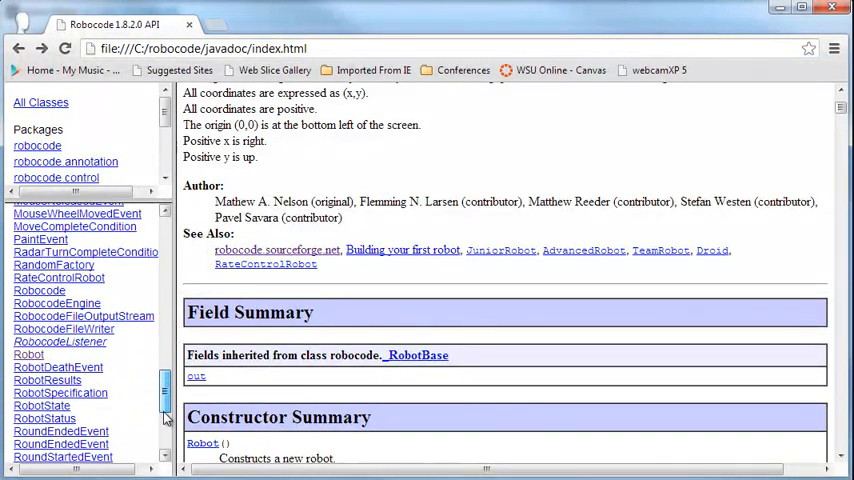
pyautogui.scroll(-3)
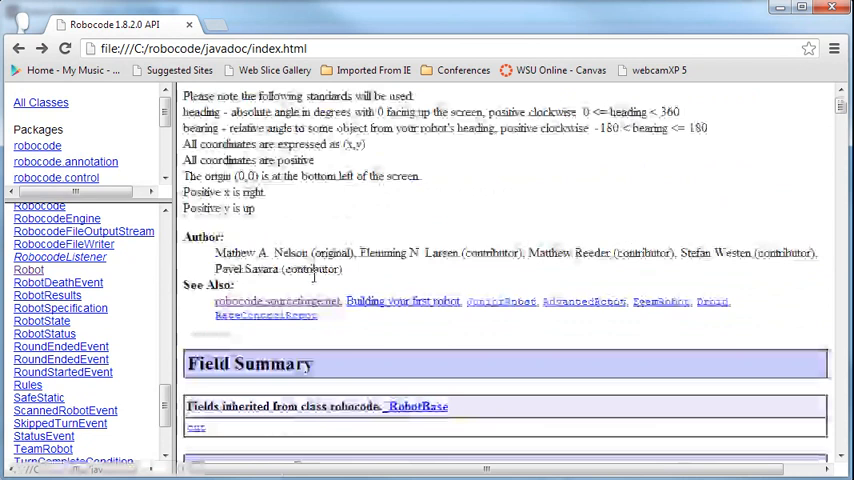
pyautogui.scroll(-3)
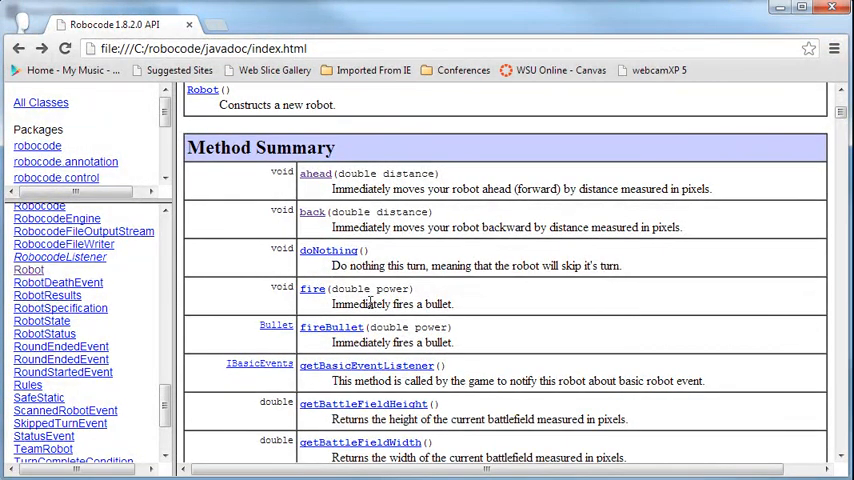
pyautogui.click(312, 289)
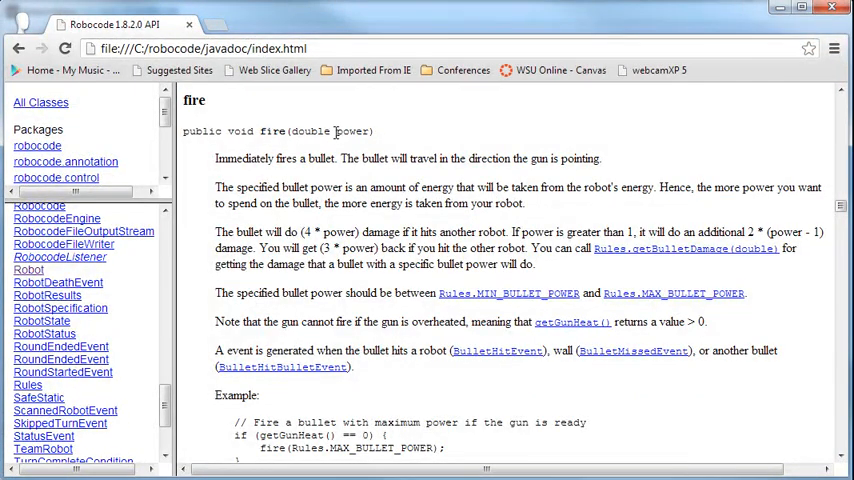
pyautogui.moveTo(383, 134)
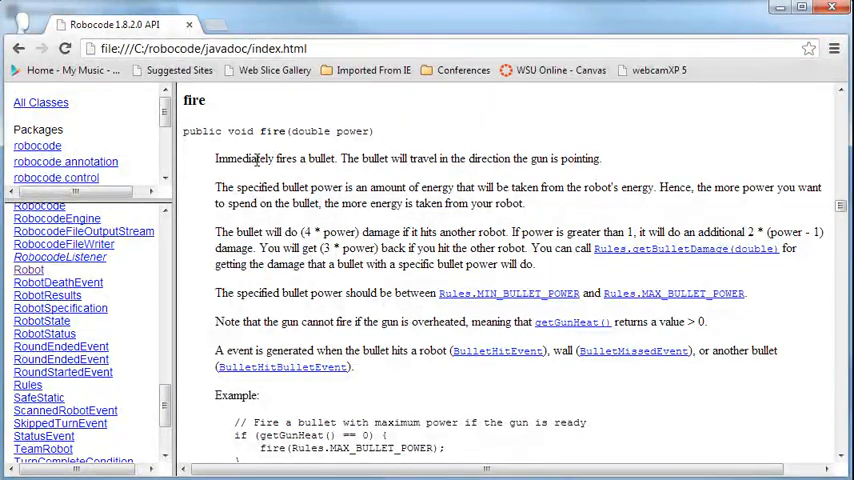
pyautogui.moveTo(485, 175)
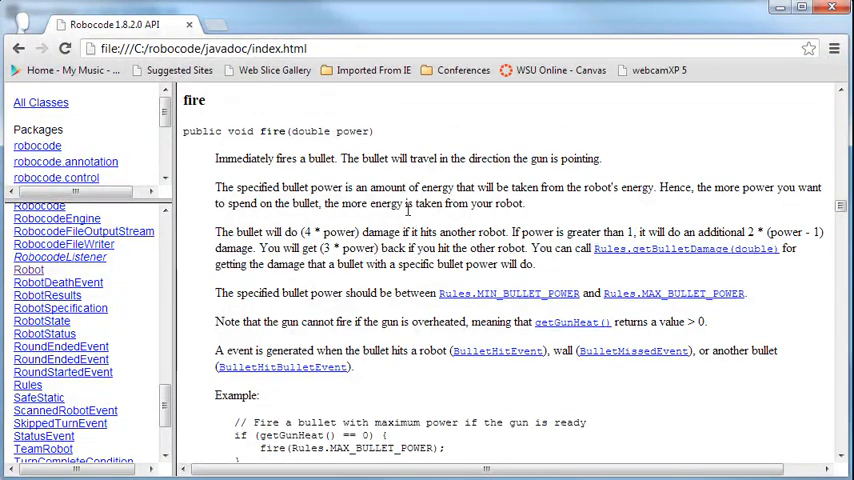
pyautogui.moveTo(615, 195)
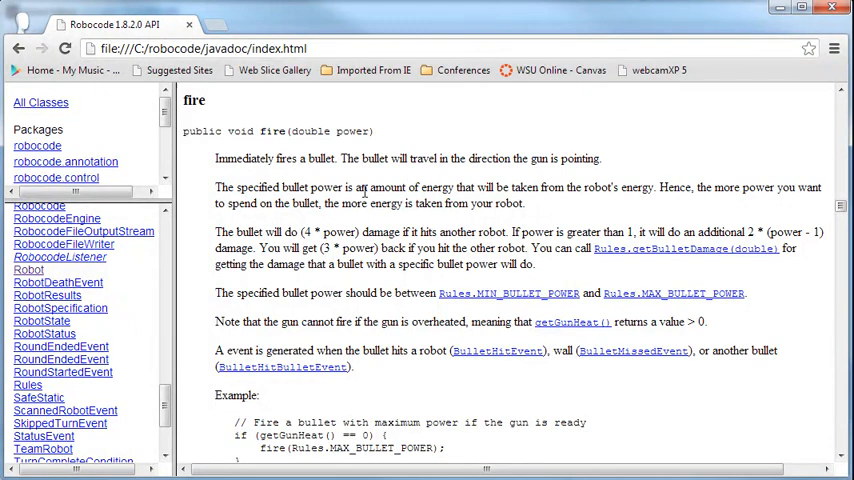
pyautogui.moveTo(519, 207)
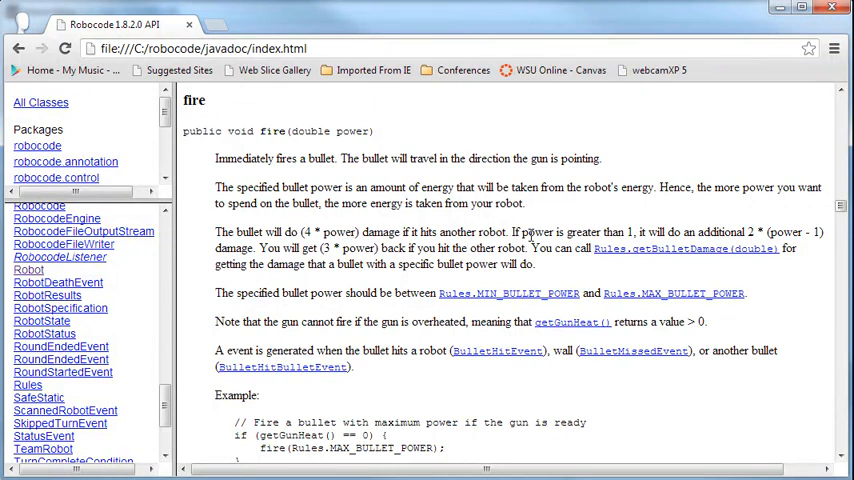
pyautogui.moveTo(631, 233)
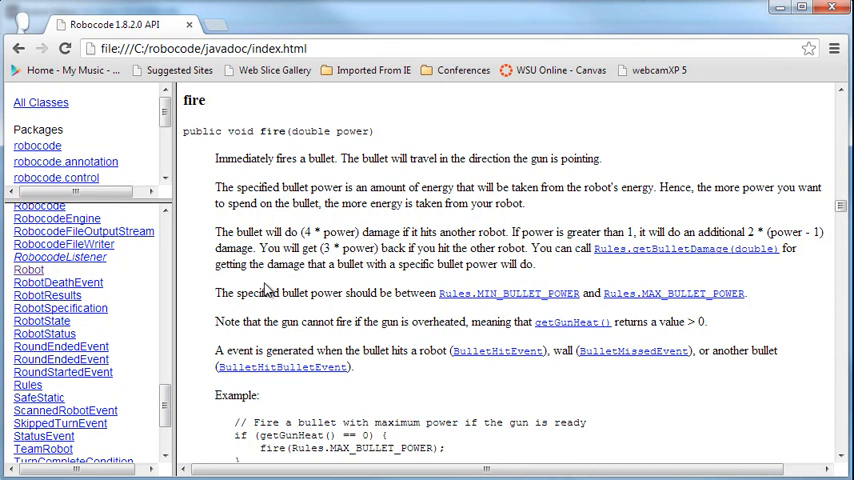
pyautogui.moveTo(505, 300)
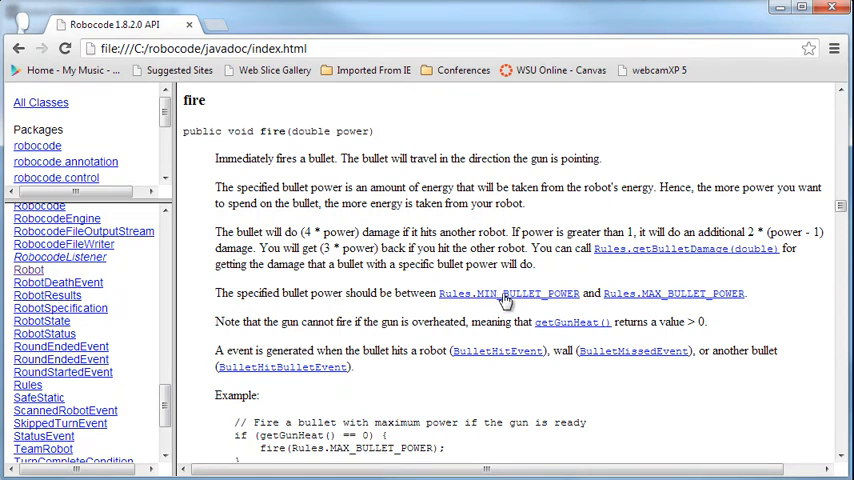
pyautogui.moveTo(697, 293)
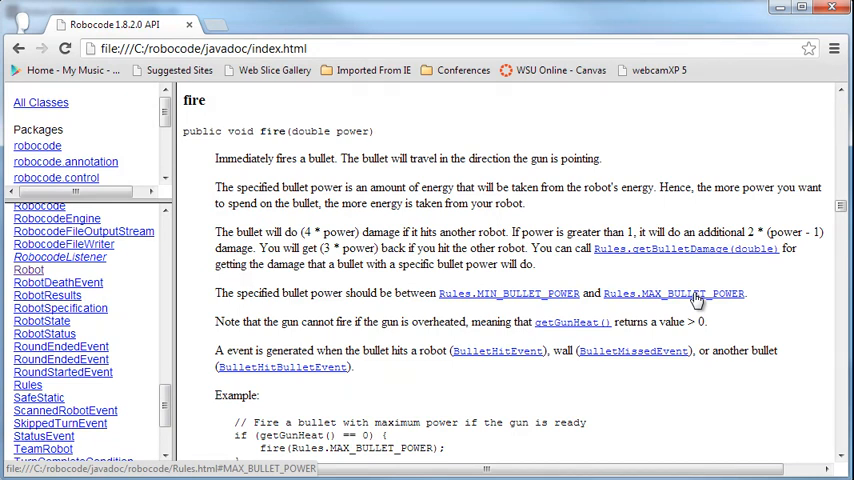
pyautogui.moveTo(400, 347)
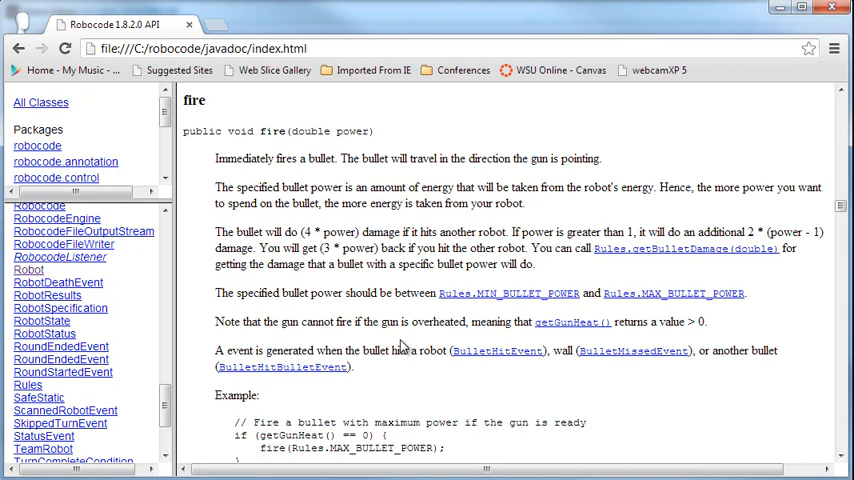
pyautogui.moveTo(600, 342)
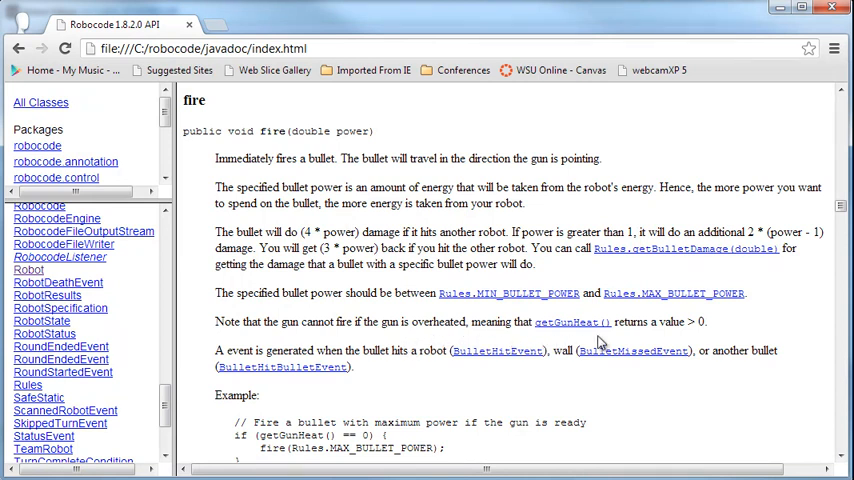
pyautogui.moveTo(461, 365)
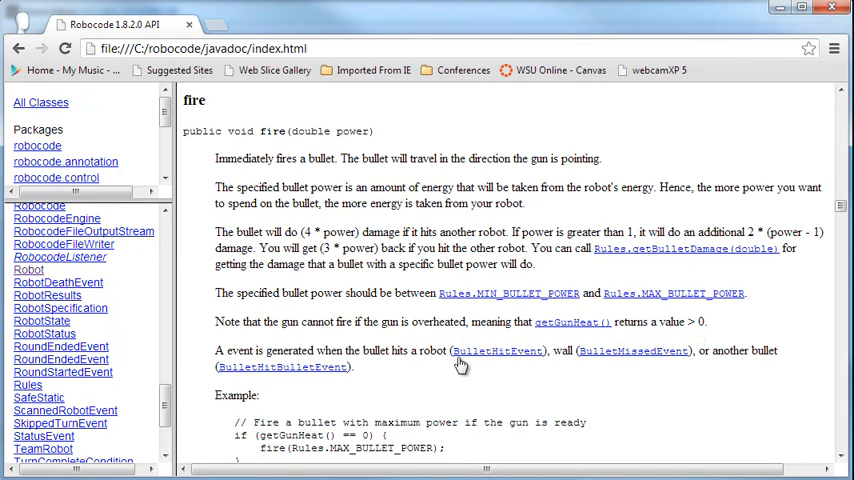
pyautogui.moveTo(357, 356)
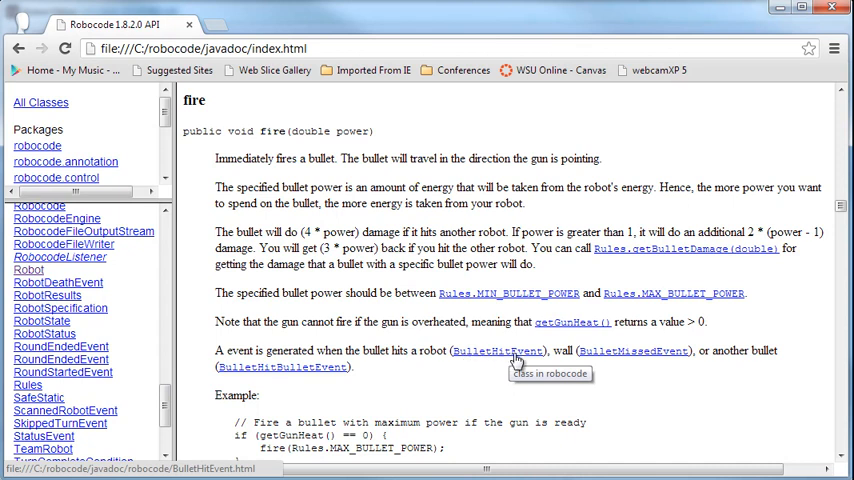
pyautogui.moveTo(575, 351)
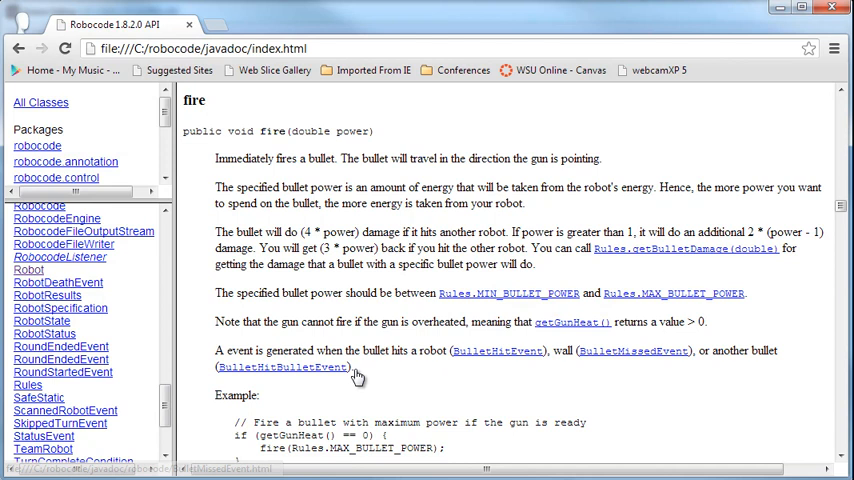
pyautogui.moveTo(394, 368)
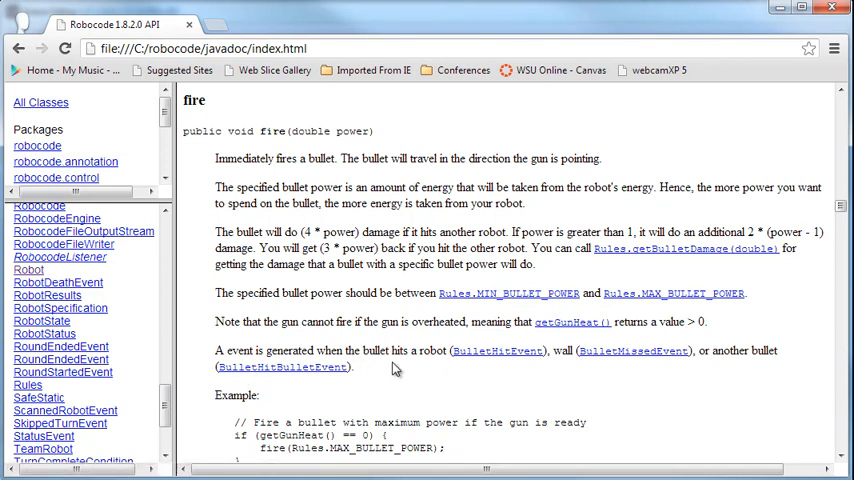
pyautogui.moveTo(370, 369)
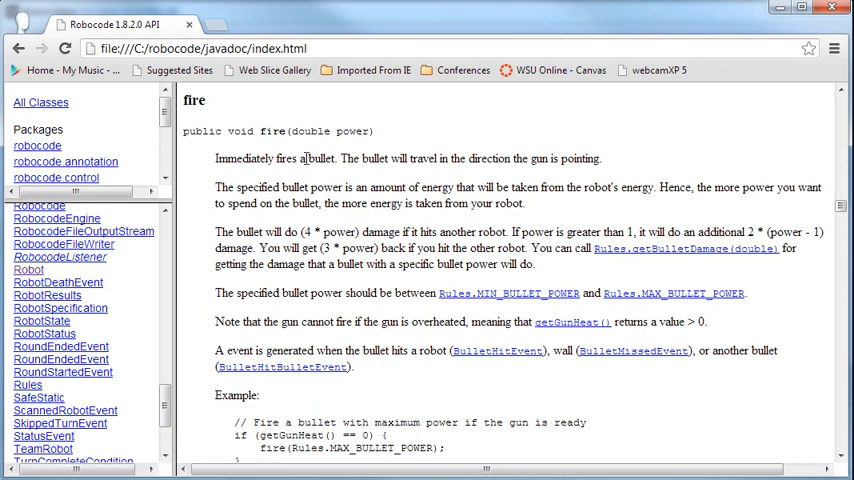
pyautogui.doubleClick(330, 131)
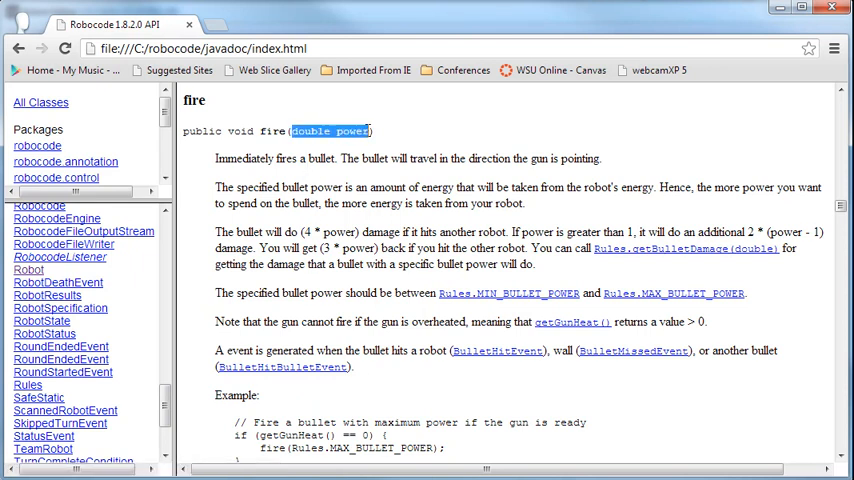
pyautogui.moveTo(398, 186)
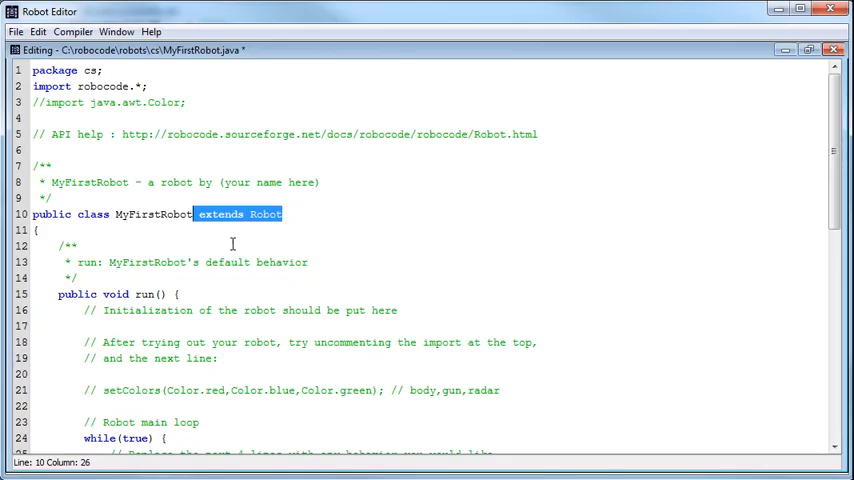
pyautogui.moveTo(255, 232)
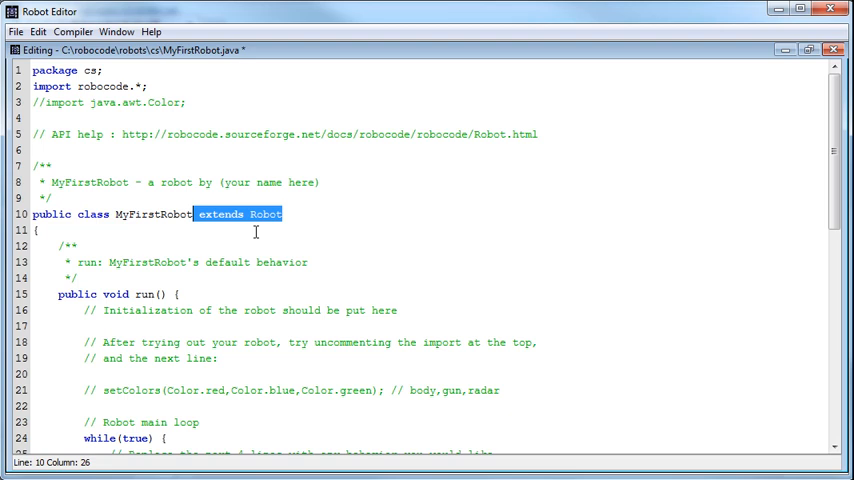
# Change the fire power in onScannedRobot to 3.
pyautogui.scroll(-3)
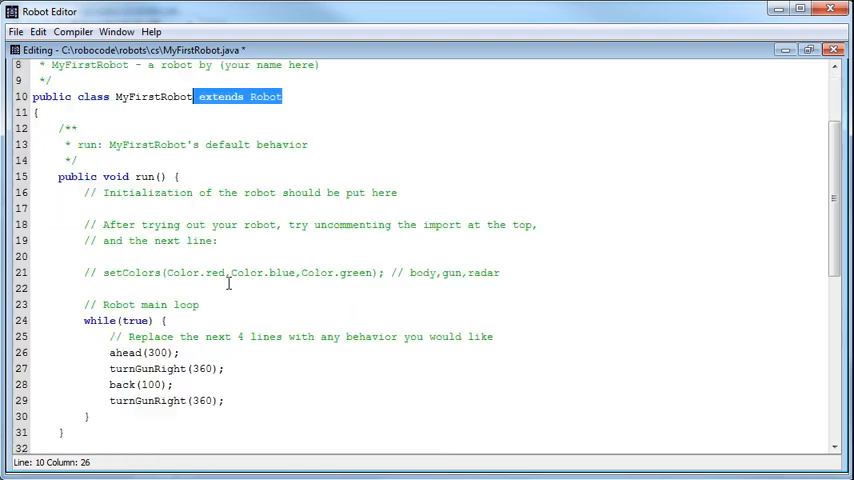
pyautogui.scroll(-3)
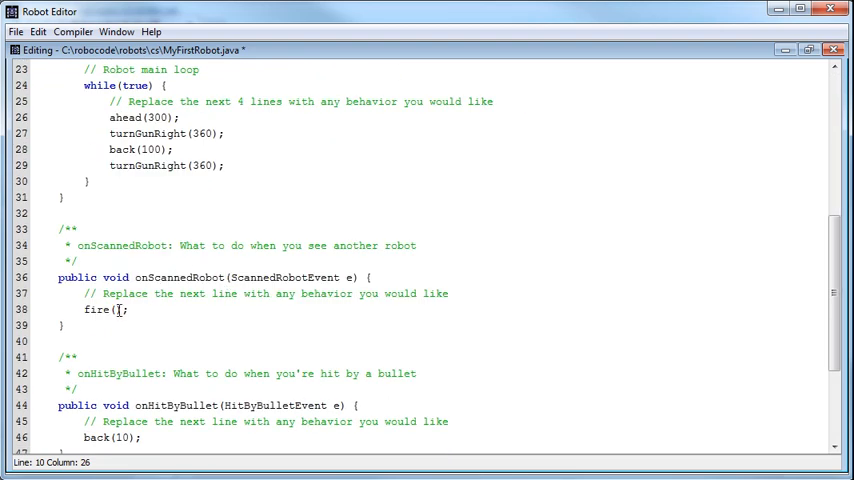
pyautogui.write('3')
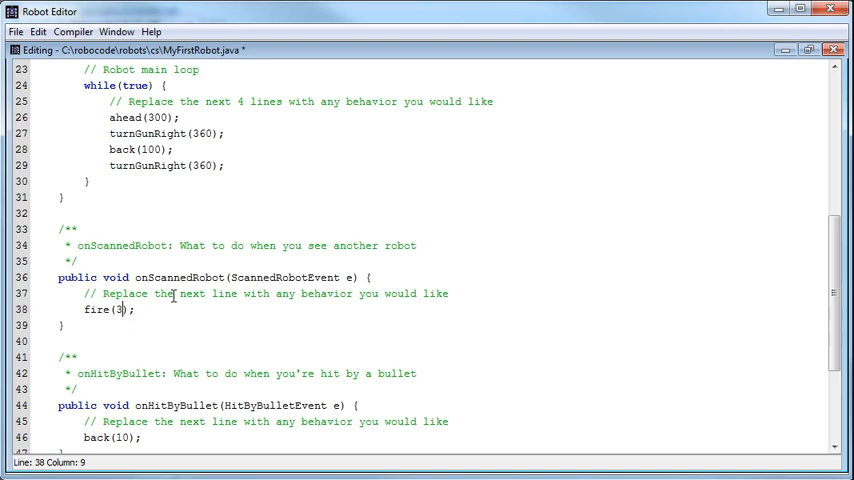
pyautogui.write('.0')
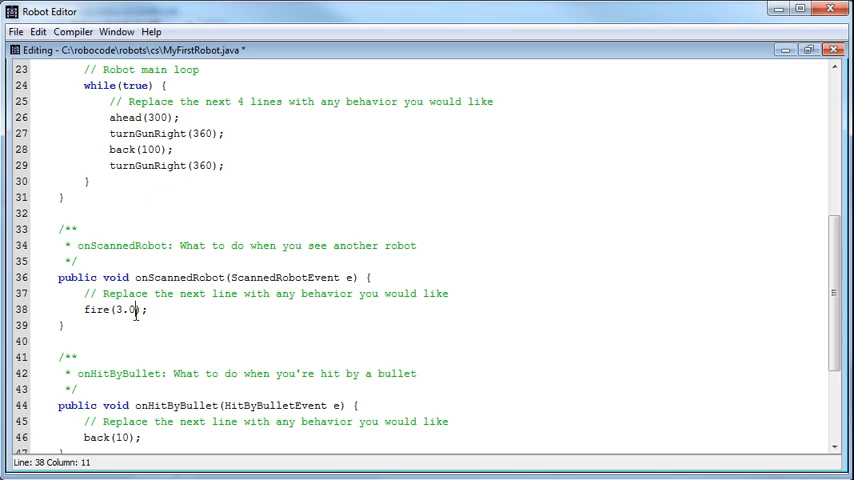
pyautogui.doubleClick(127, 310)
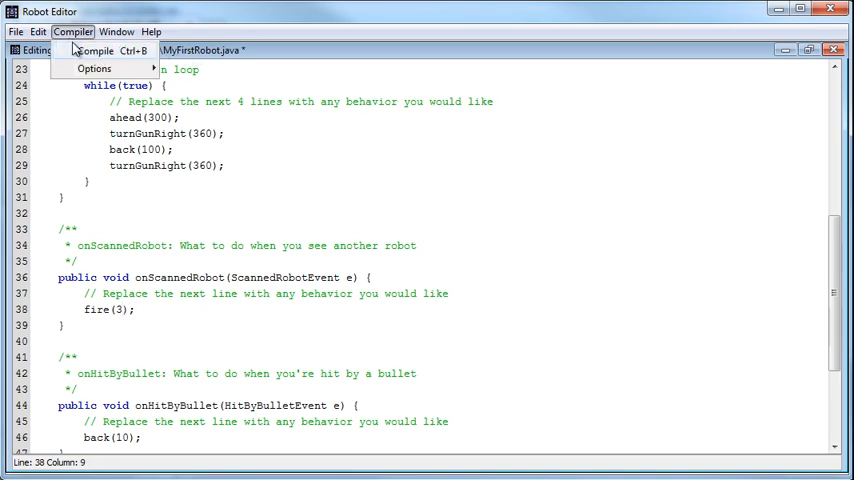
# Compile MyFirstRobot, dismiss the Compiling dialog, and select back(10) in onHitByBullet.
pyautogui.click(94, 51)
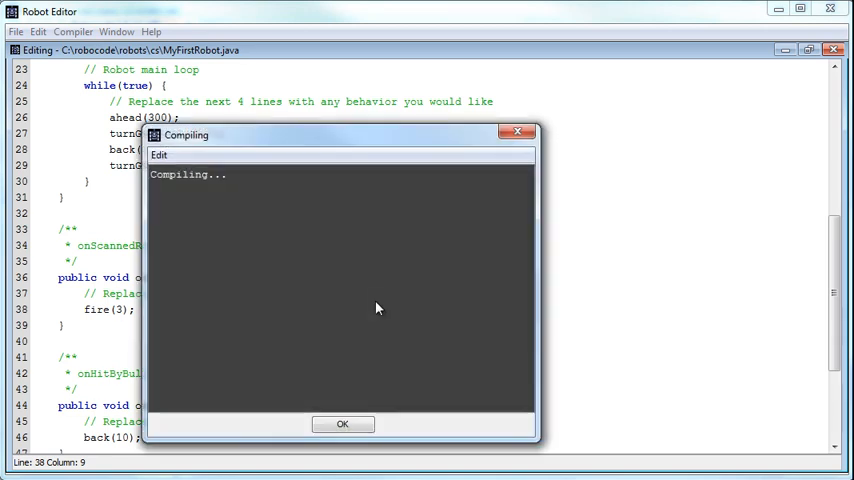
pyautogui.click(342, 423)
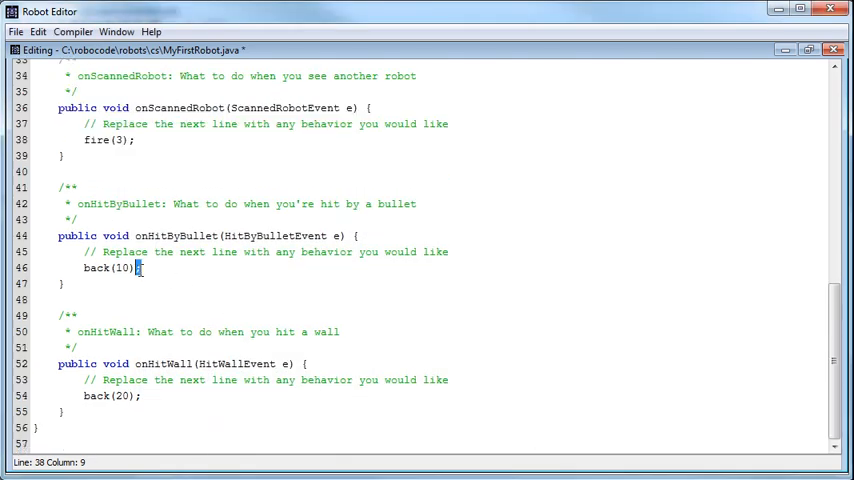
pyautogui.doubleClick(100, 267)
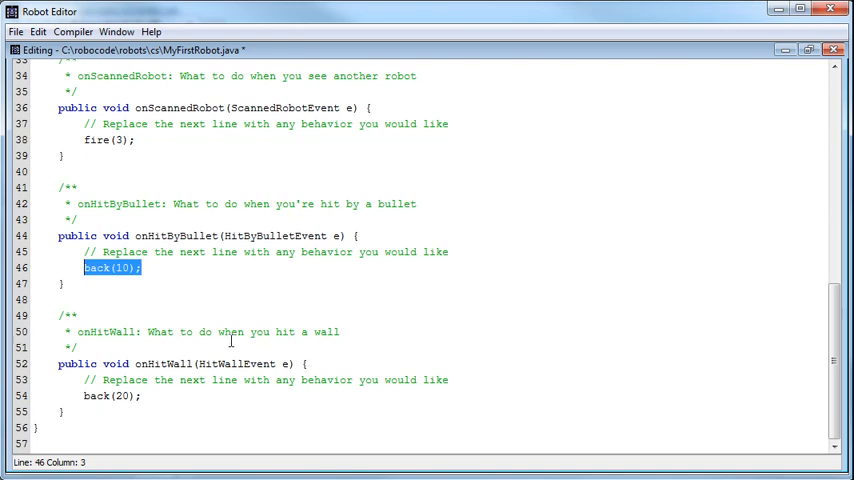
pyautogui.moveTo(238, 347)
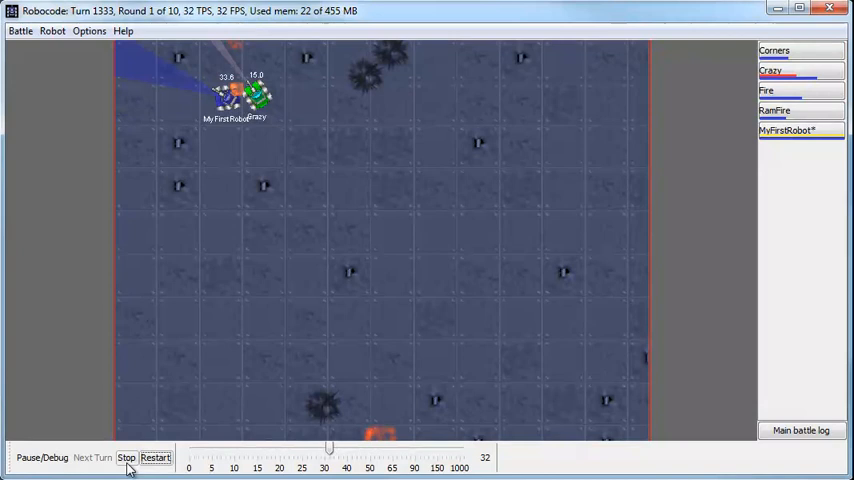
pyautogui.click(126, 457)
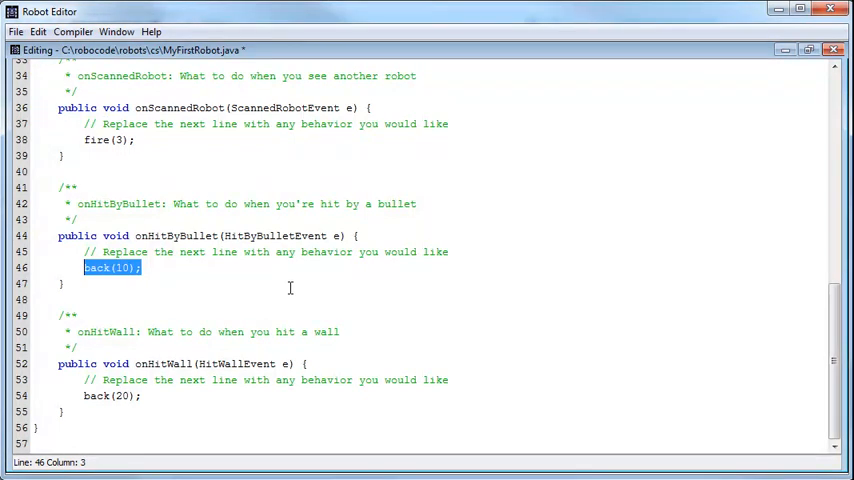
pyautogui.moveTo(182, 448)
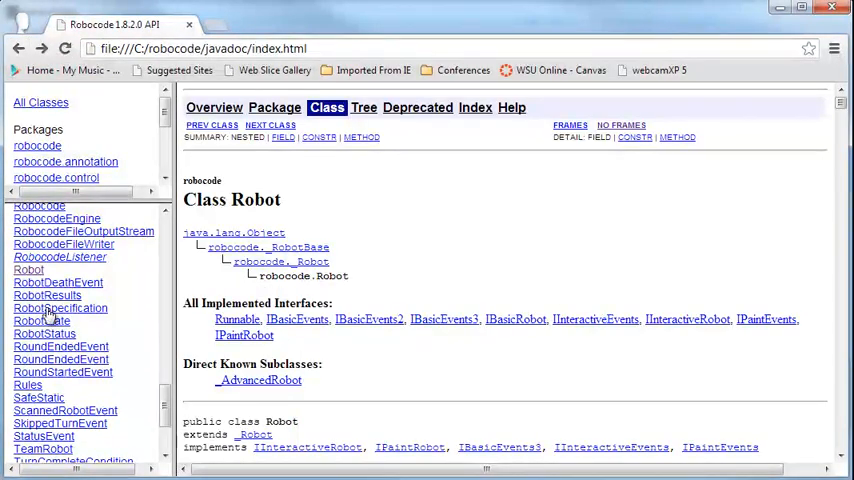
# Scroll the Robot method summary and open the turnRight method's detailed description.
pyautogui.scroll(-3)
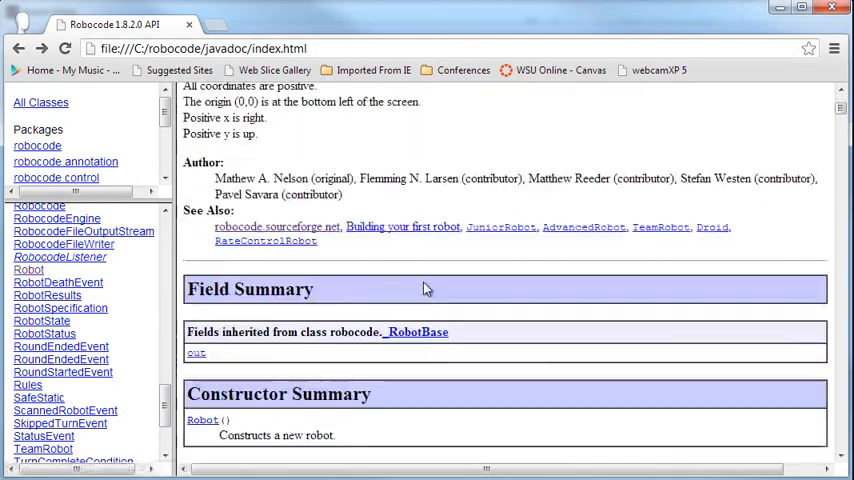
pyautogui.scroll(-3)
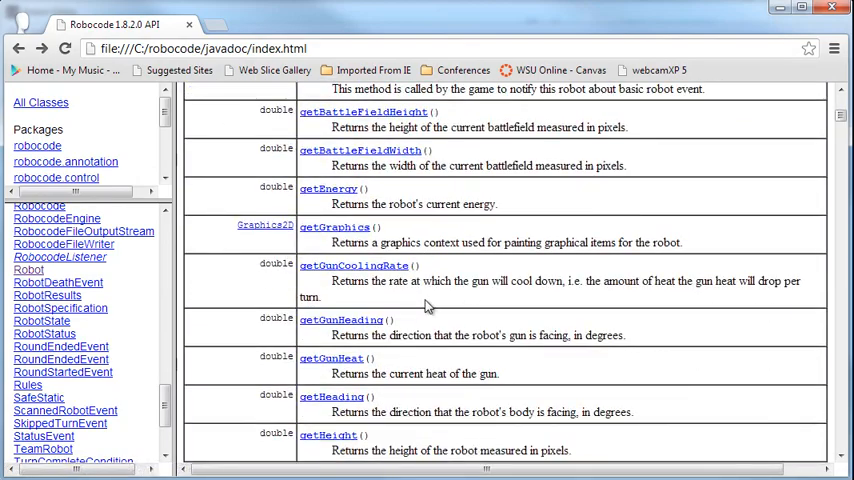
pyautogui.scroll(-3)
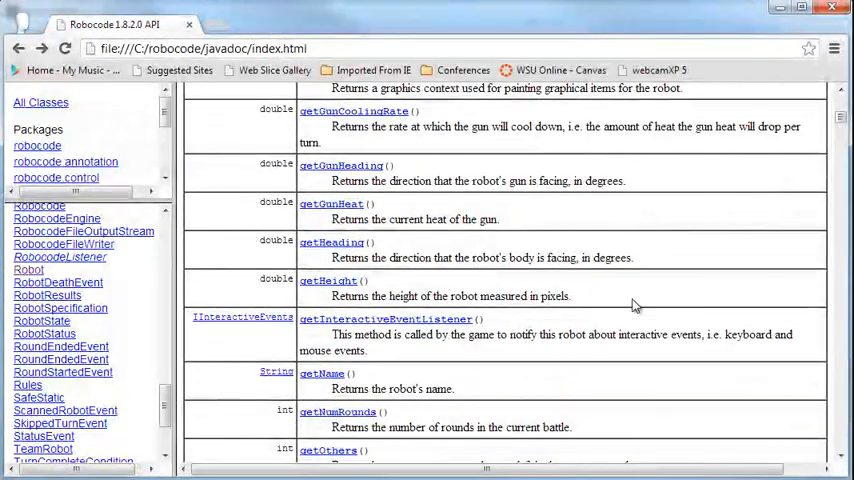
pyautogui.scroll(-3)
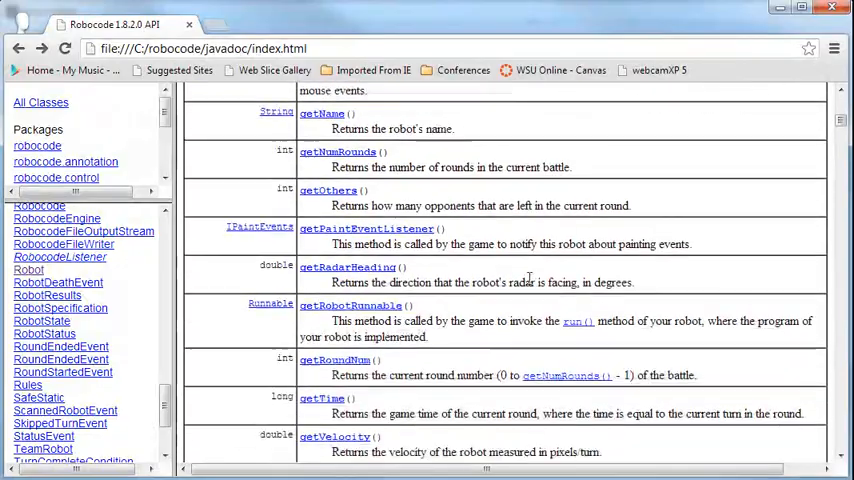
pyautogui.scroll(-3)
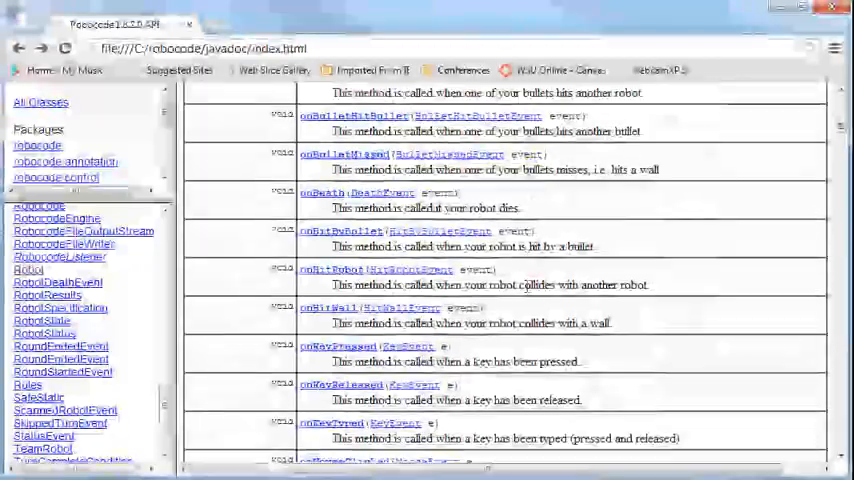
pyautogui.scroll(-3)
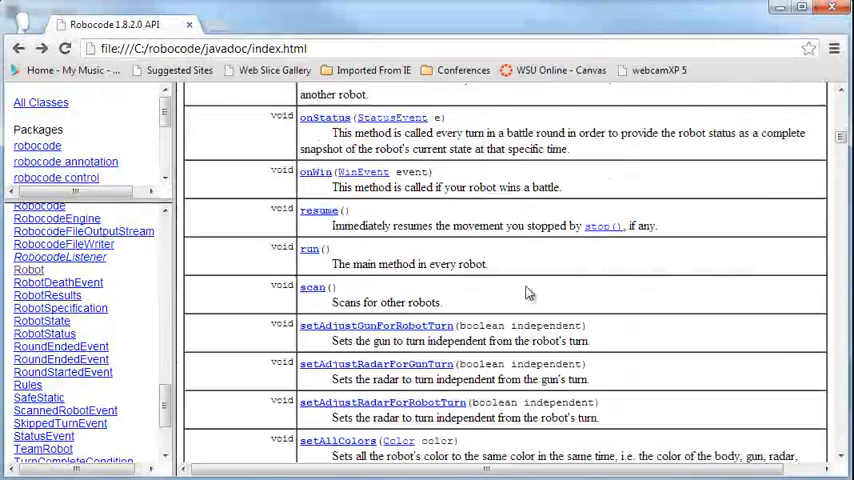
pyautogui.scroll(-3)
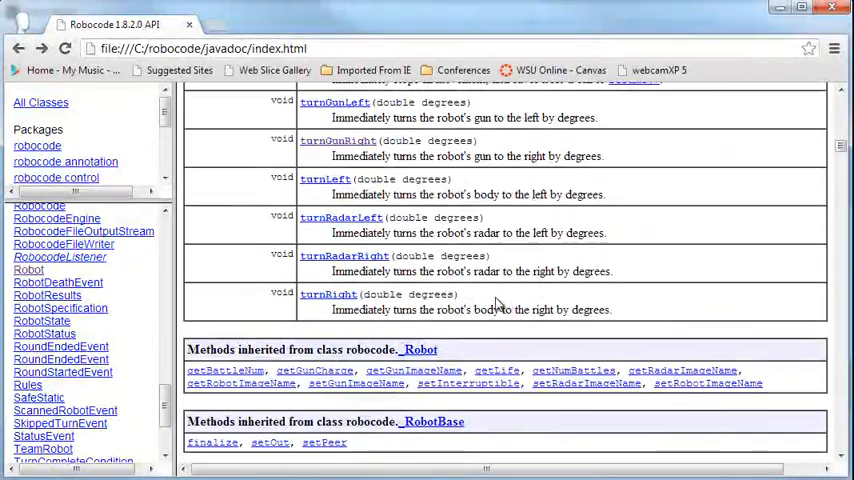
pyautogui.scroll(3)
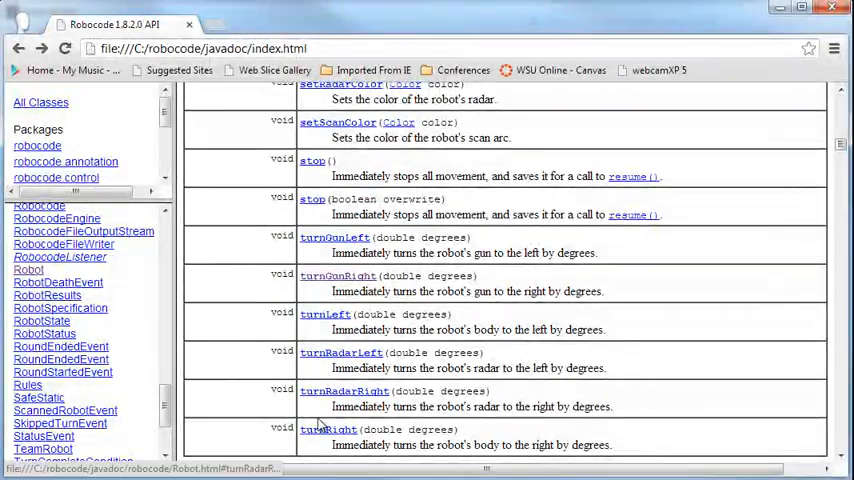
pyautogui.moveTo(350, 435)
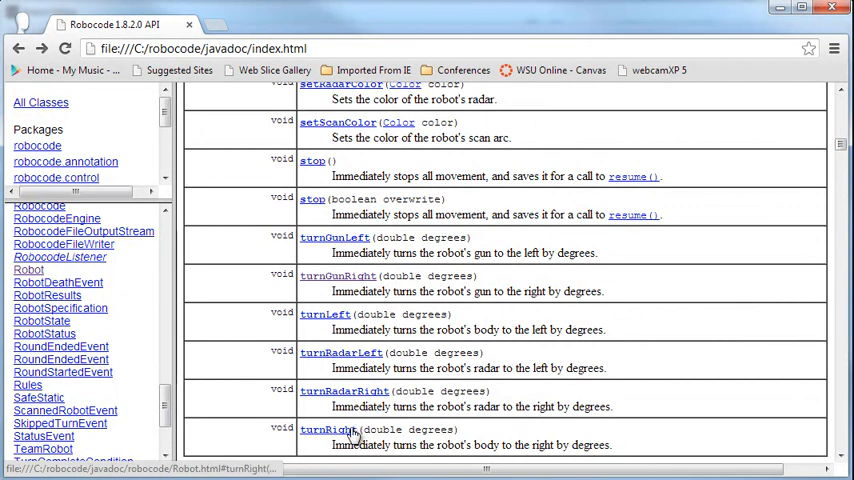
pyautogui.click(326, 429)
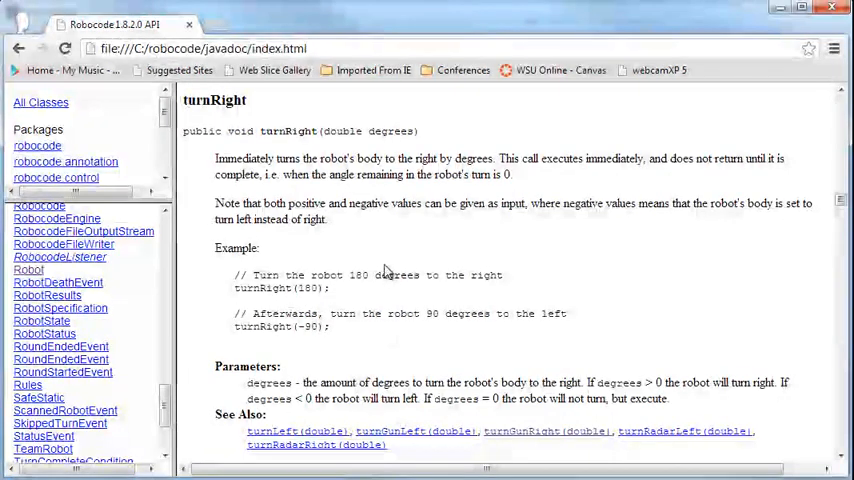
pyautogui.doubleClick(343, 131)
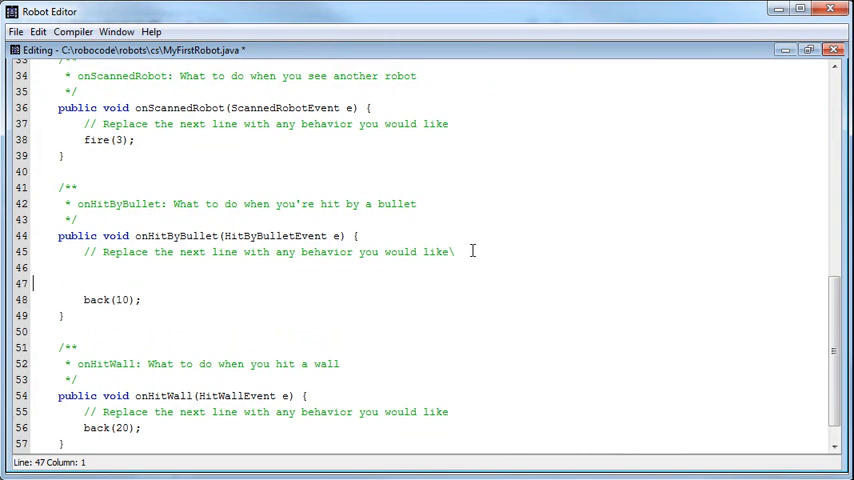
# Add turnRight(45) above back(10) in onHitByBullet and change it to back(100).
pyautogui.write('turnRig')
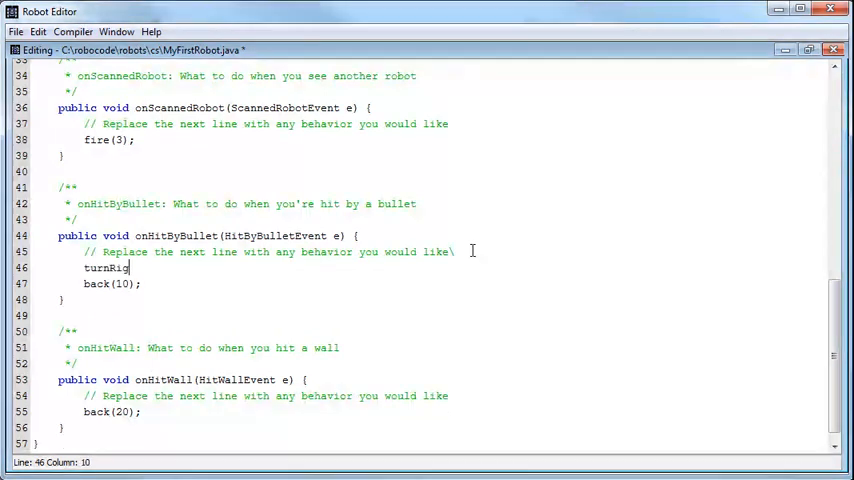
pyautogui.write('ht(45);')
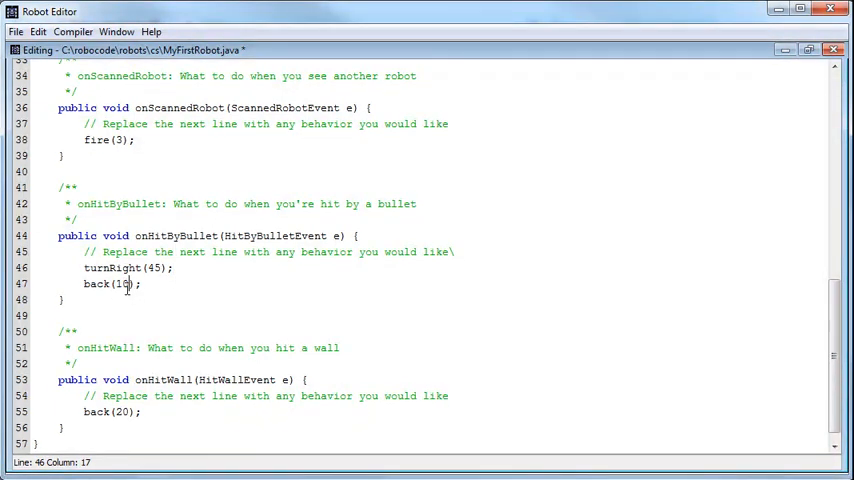
pyautogui.write('0')
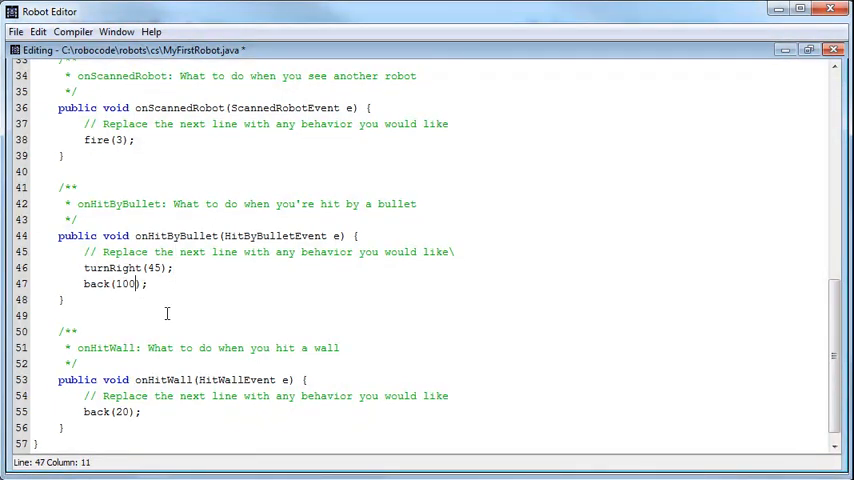
pyautogui.click(16, 31)
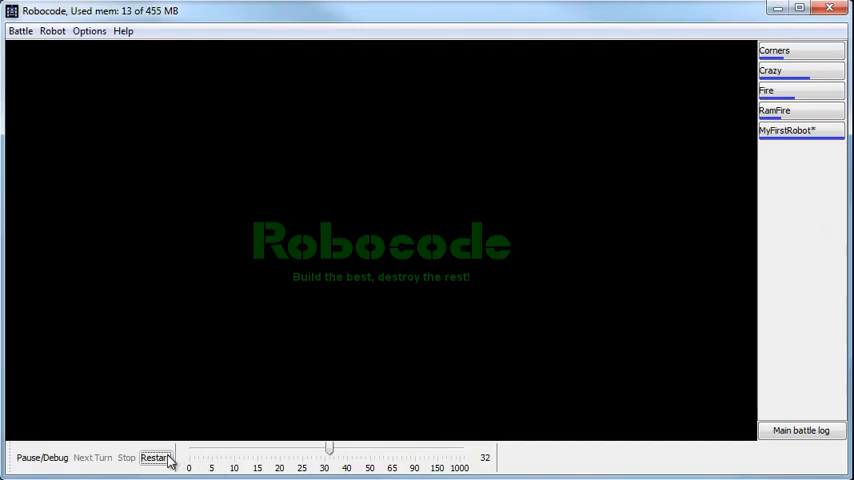
# Restart the battle repeatedly to watch the turnRight(45)/back(100) robot fight.
pyautogui.click(155, 457)
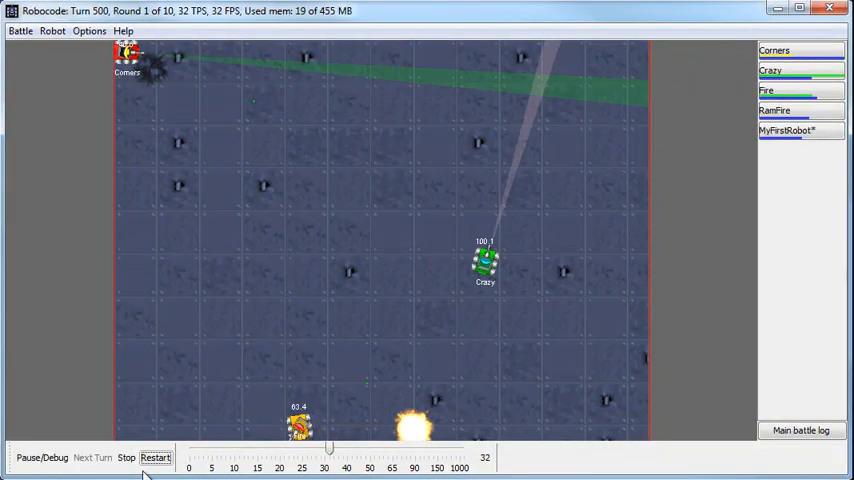
pyautogui.click(155, 457)
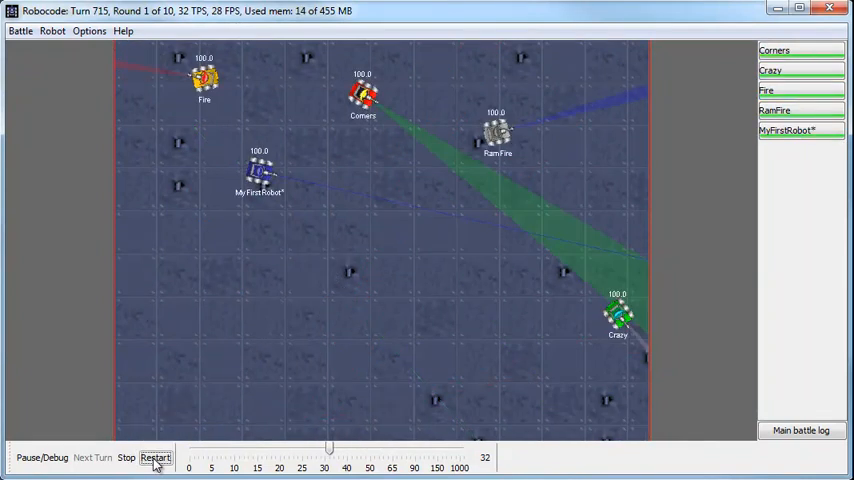
pyautogui.click(155, 457)
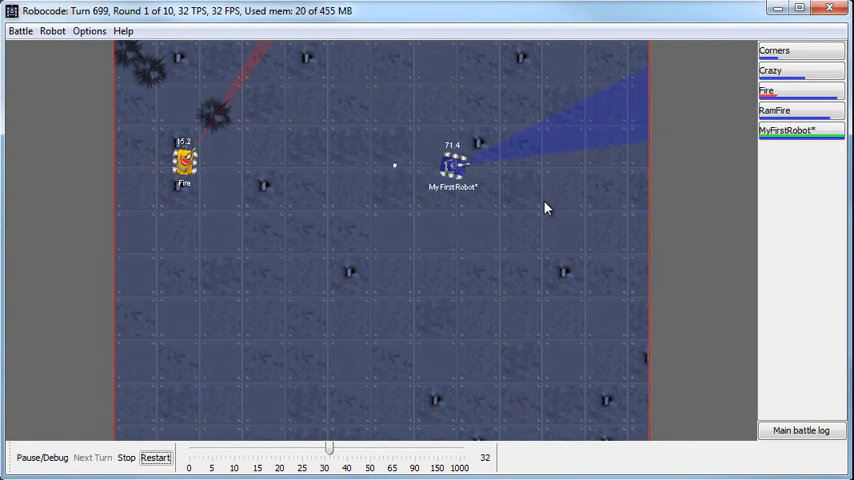
pyautogui.click(155, 457)
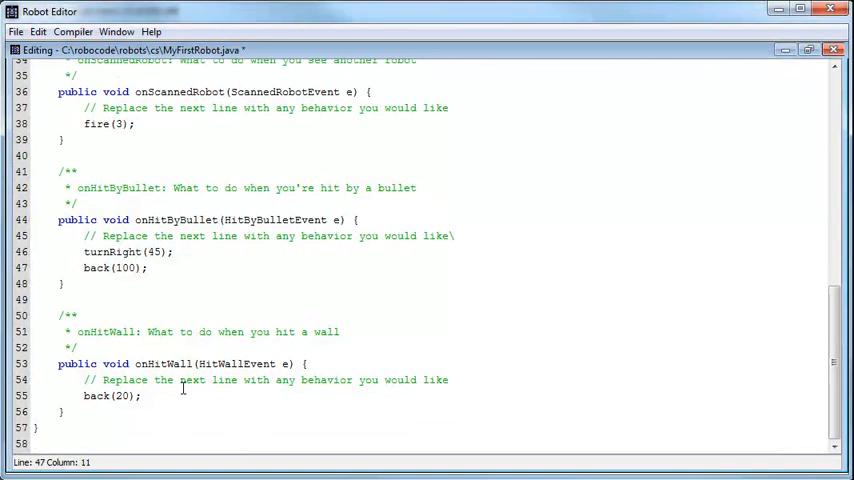
# Comment out back(20) in onHitWall with // and confirm the successful compile.
pyautogui.doubleClick(96, 396)
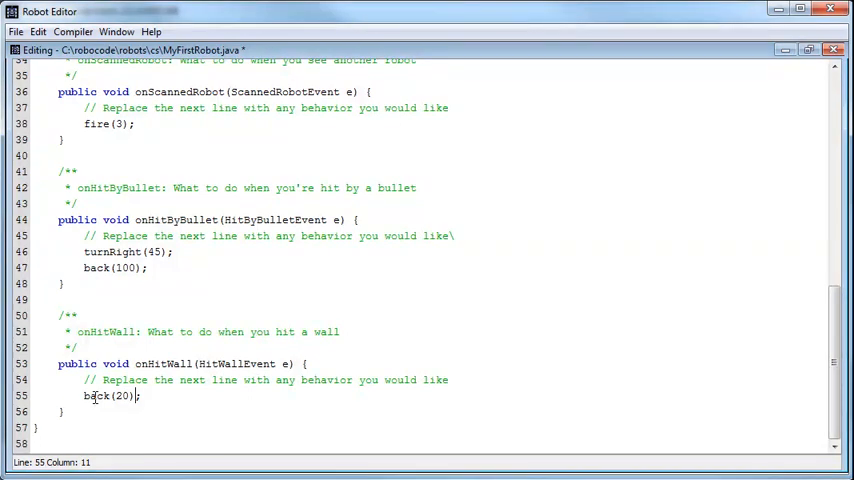
pyautogui.moveTo(180, 357)
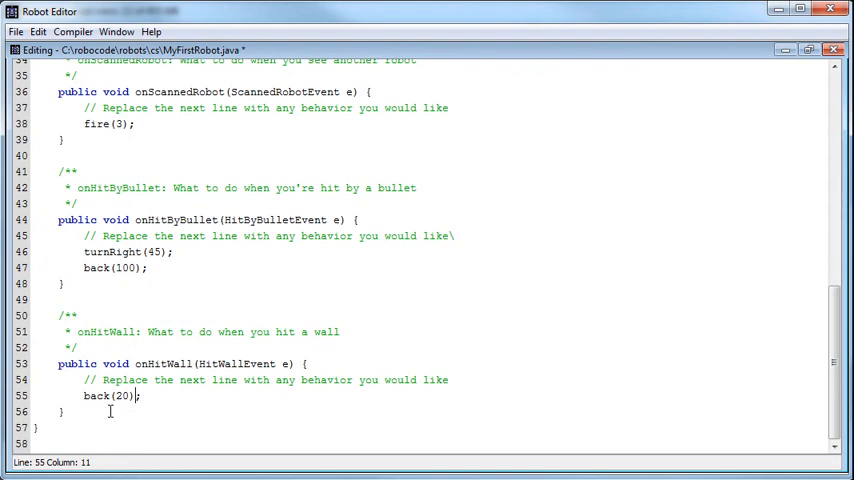
pyautogui.write('//')
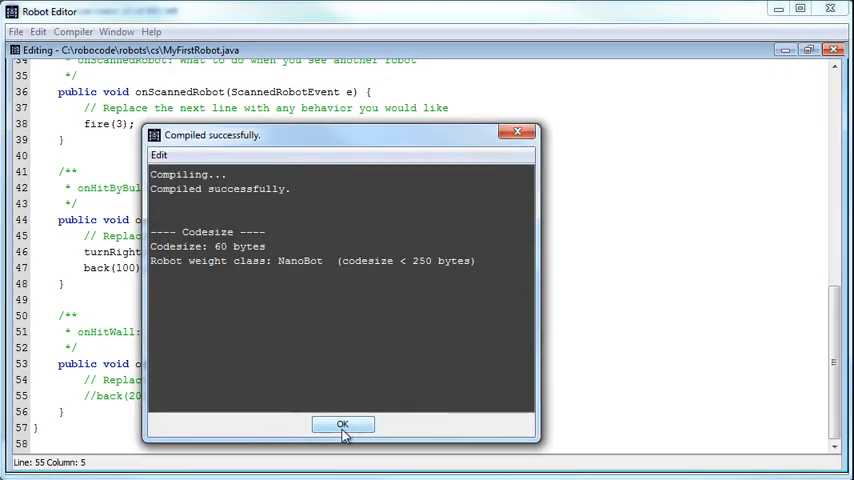
pyautogui.click(342, 424)
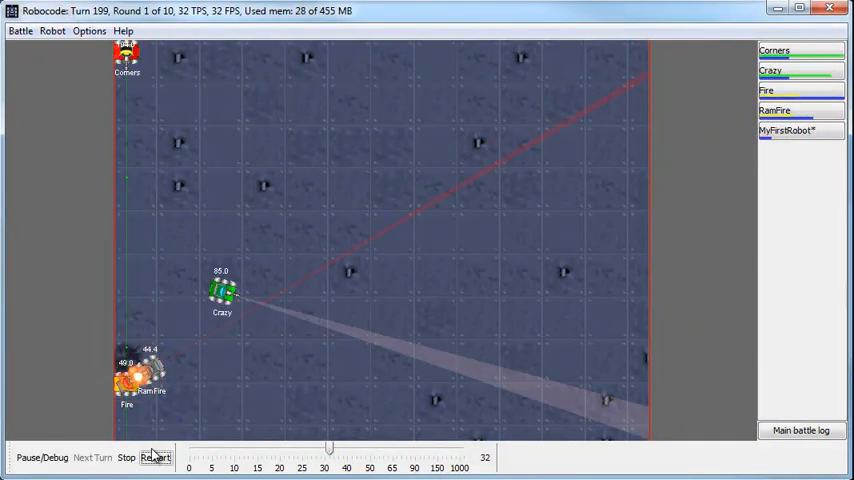
# Restart the battle with the recompiled robot and watch it run to the end.
pyautogui.click(155, 457)
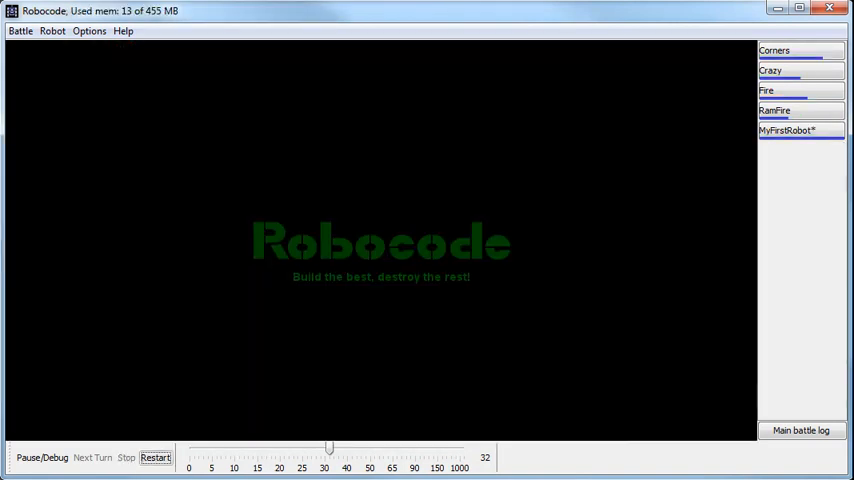
pyautogui.doubleClick(788, 130)
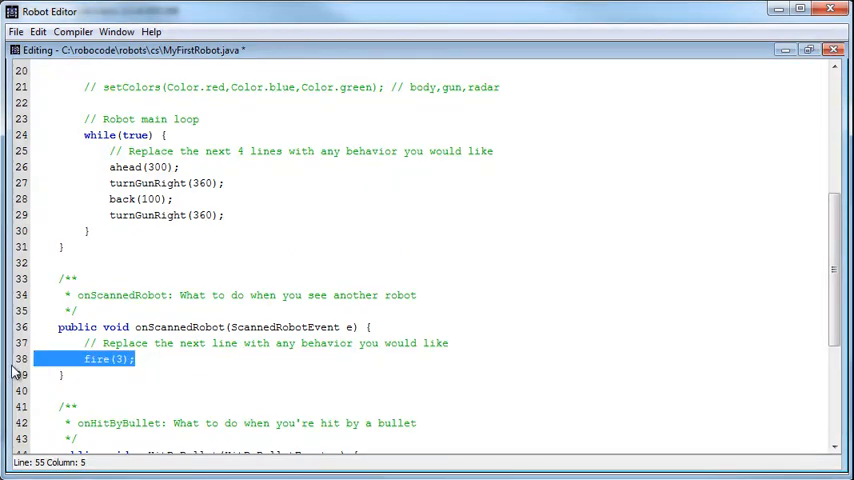
# Return to the Robot Editor showing onScannedRobot and its fire(3) call.
pyautogui.click(135, 359)
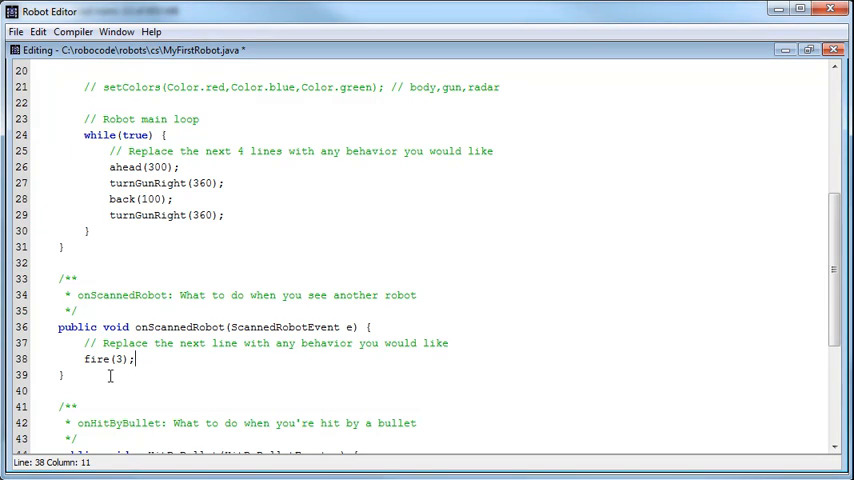
# Wrap fire(3) in onScannedRobot inside an if block with an empty condition.
pyautogui.click(451, 343)
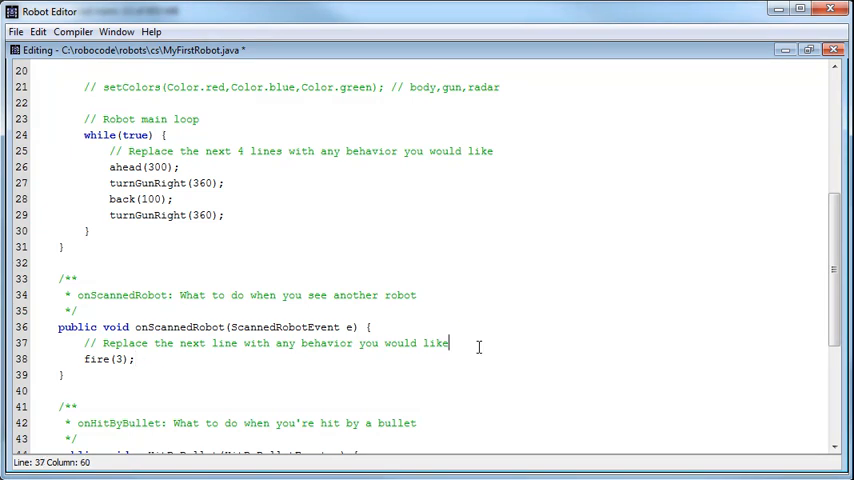
pyautogui.moveTo(383, 398)
pyautogui.write('if')
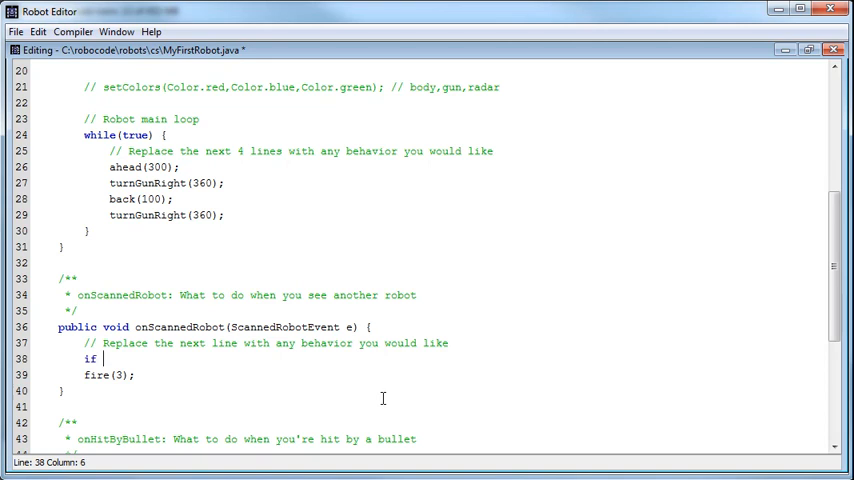
pyautogui.write('(')
pyautogui.write('{')
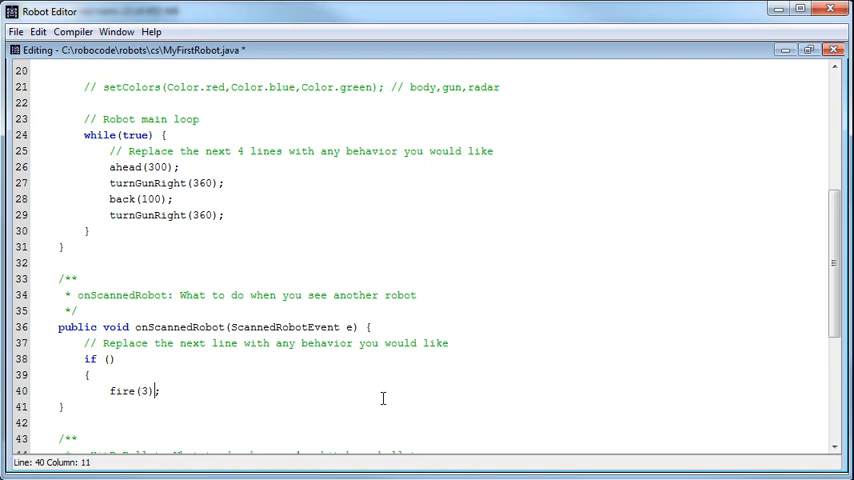
pyautogui.press('enter')
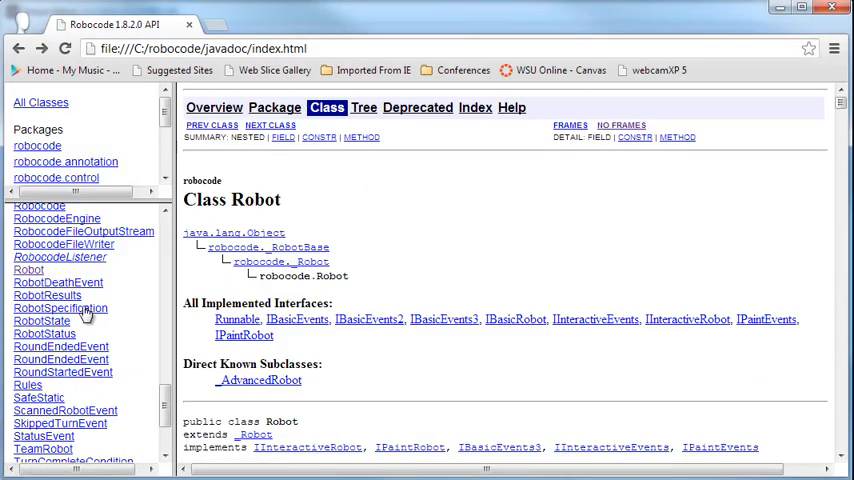
# Open Robot's getEnergy method detail in the Javadoc and select its double return type.
pyautogui.scroll(-3)
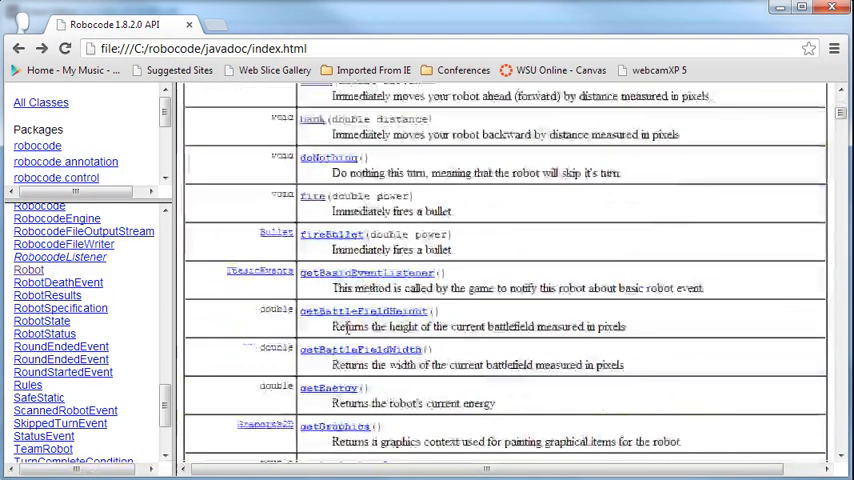
pyautogui.scroll(-3)
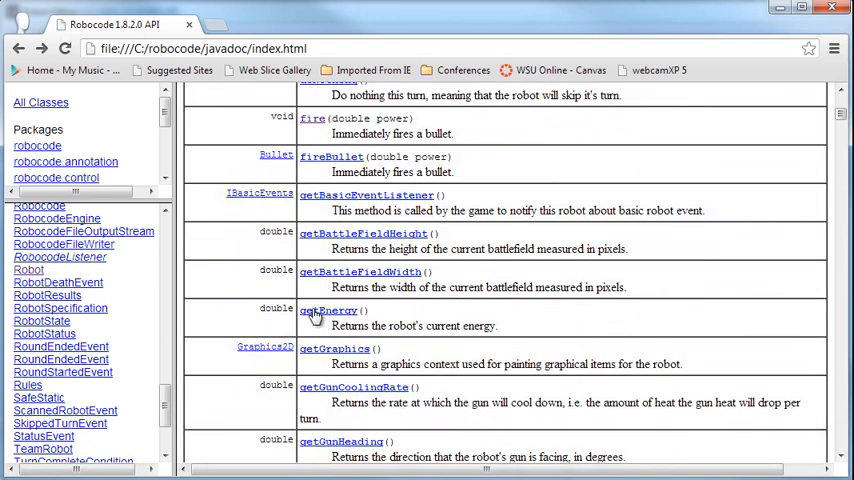
pyautogui.moveTo(367, 337)
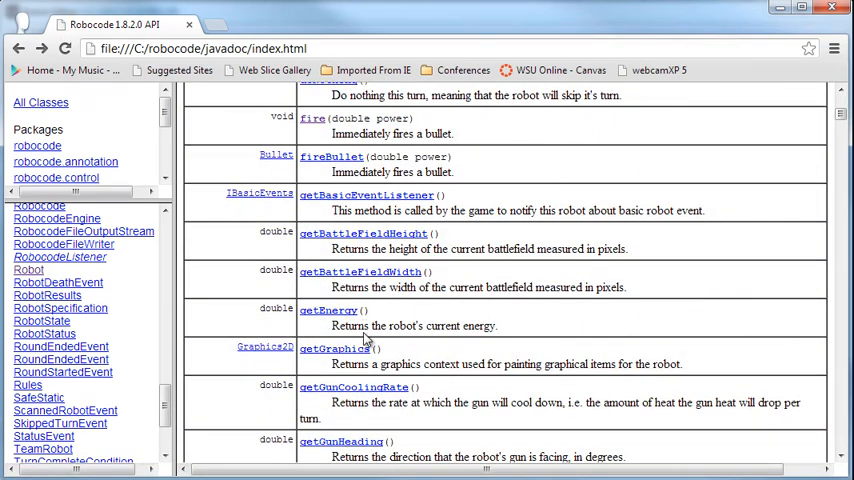
pyautogui.moveTo(328, 315)
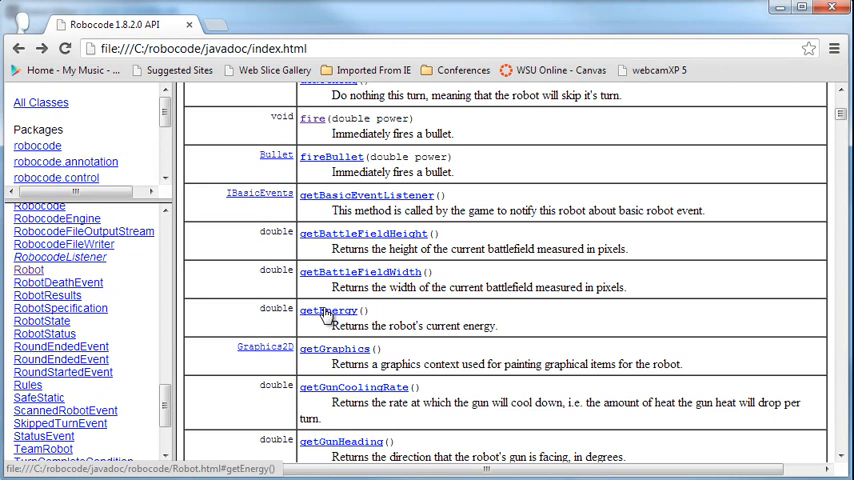
pyautogui.click(328, 310)
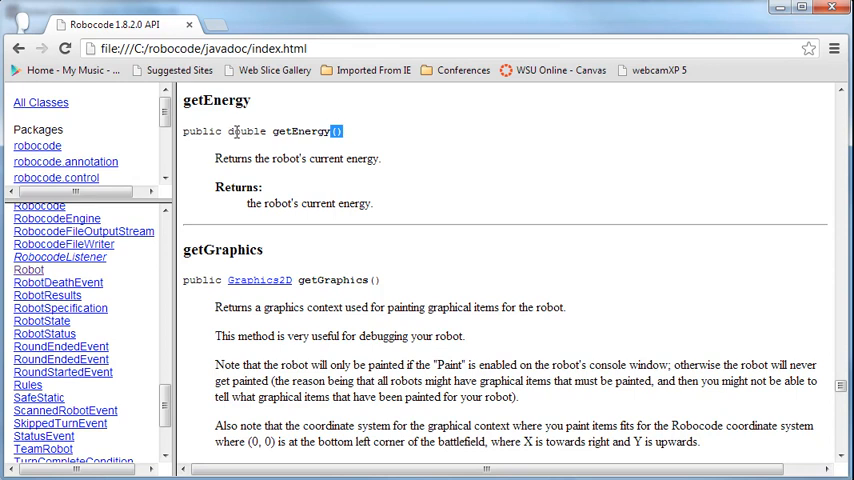
pyautogui.doubleClick(246, 131)
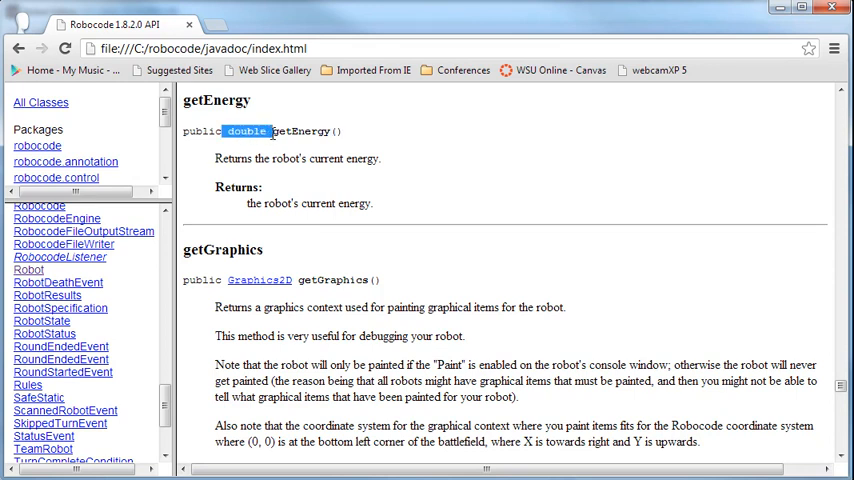
pyautogui.moveTo(358, 256)
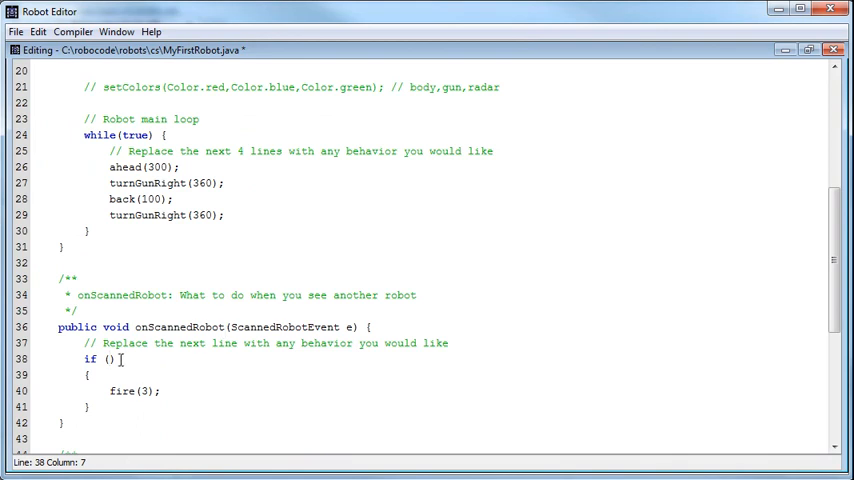
# Make the condition getEnergy() > 20 around fire(3), with an else block calling fire(1).
pyautogui.write('getEnergy')
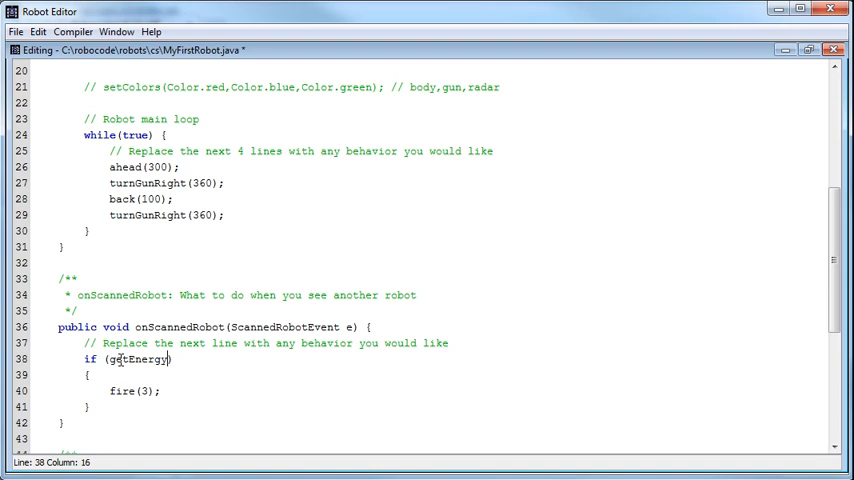
pyautogui.write('()')
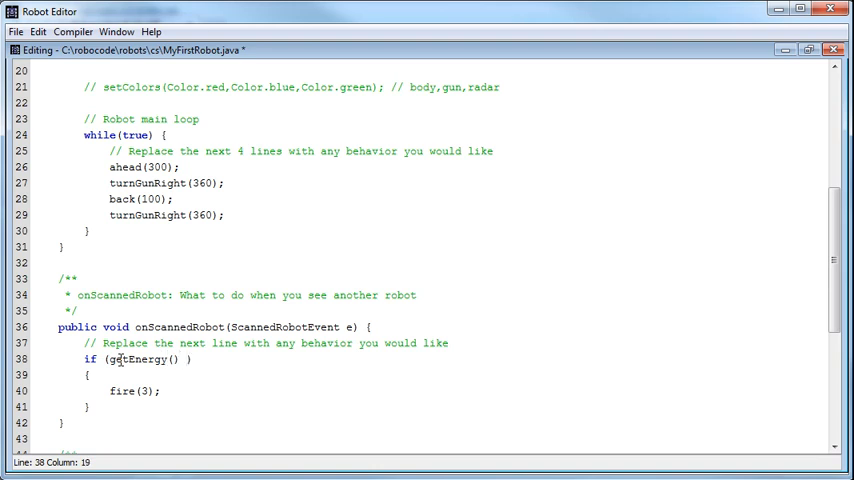
pyautogui.write('<')
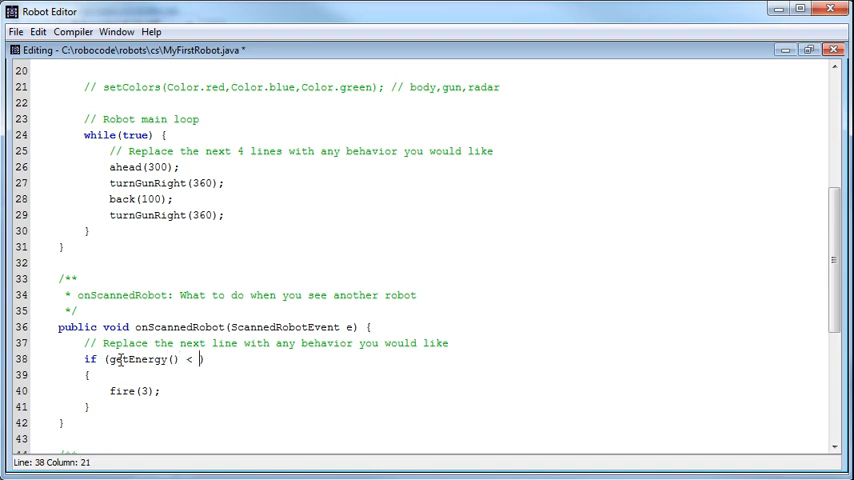
pyautogui.write('20')
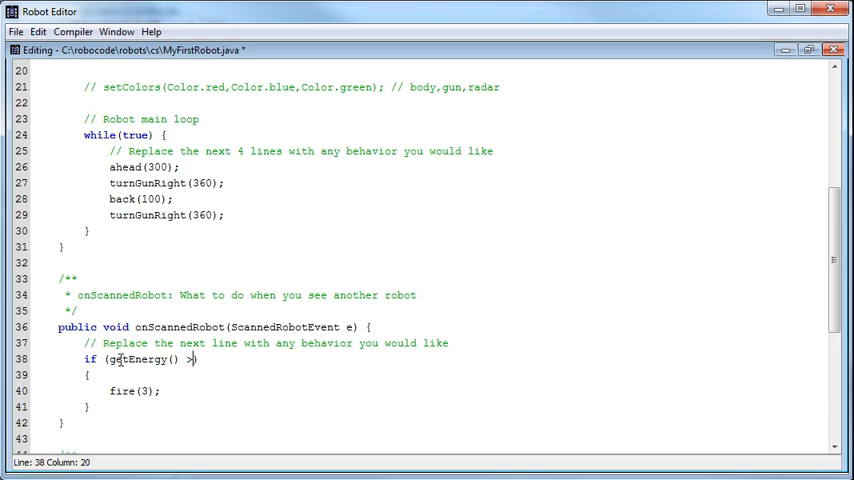
pyautogui.write('20')
pyautogui.write('else')
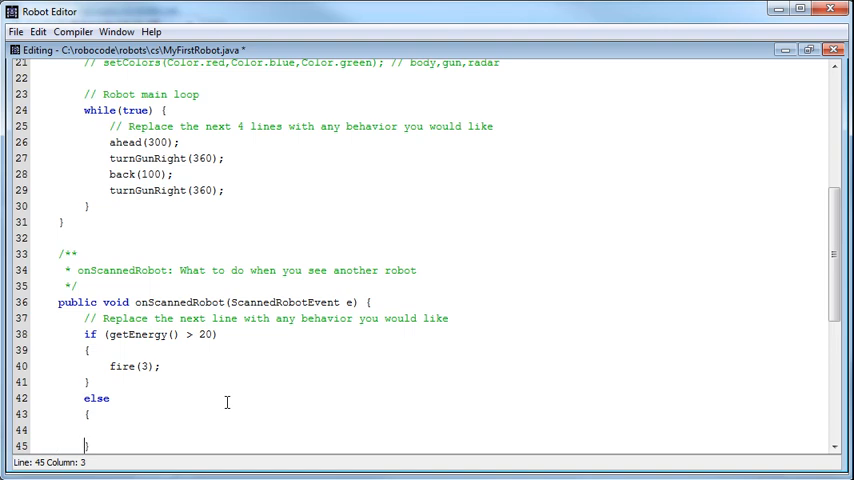
pyautogui.write('fir')
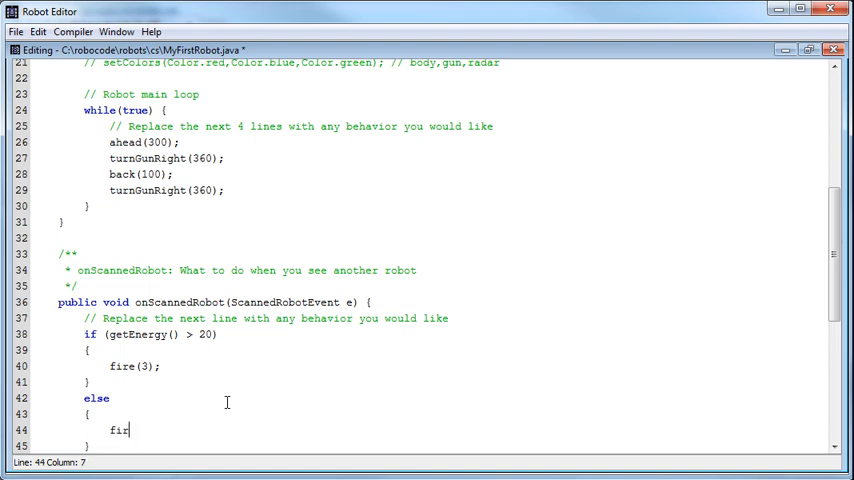
pyautogui.write('e(1)')
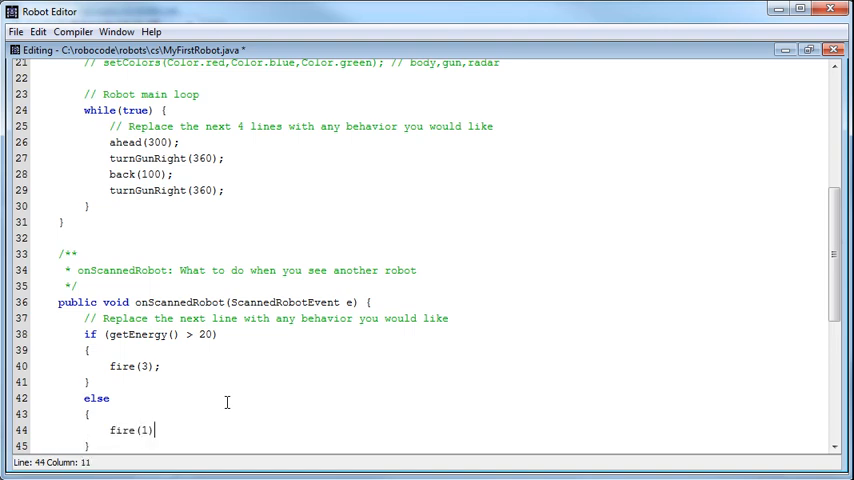
pyautogui.scroll(-3)
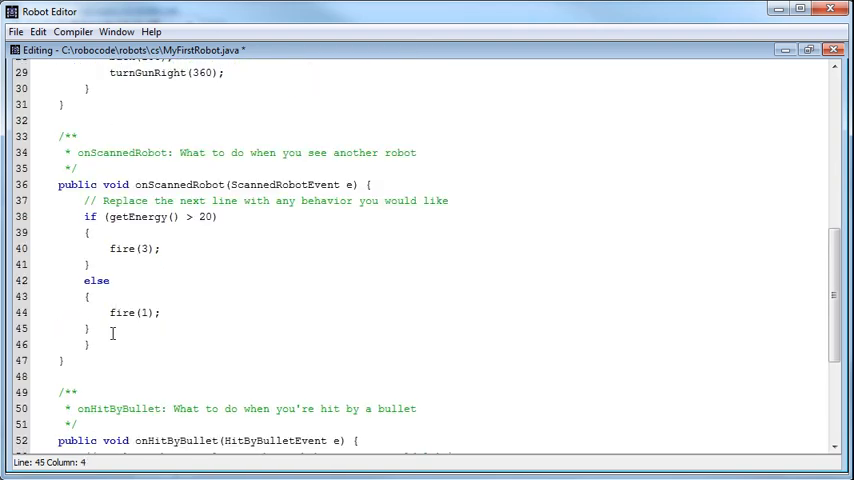
pyautogui.moveTo(73, 31)
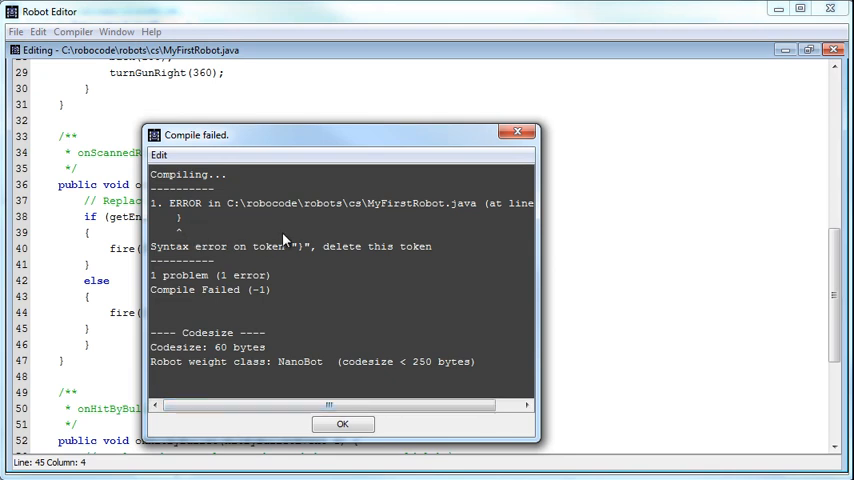
# Dismiss the compile error, remove the stray brace, and recompile without saving.
pyautogui.hscroll(-3)
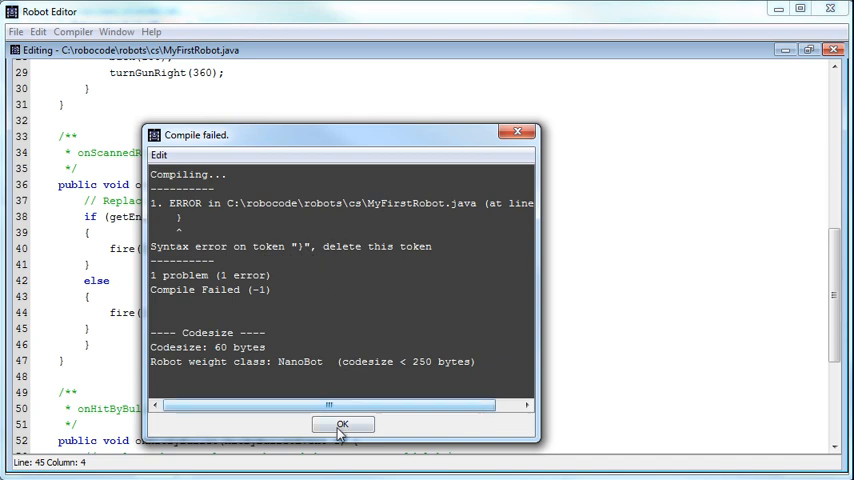
pyautogui.click(342, 424)
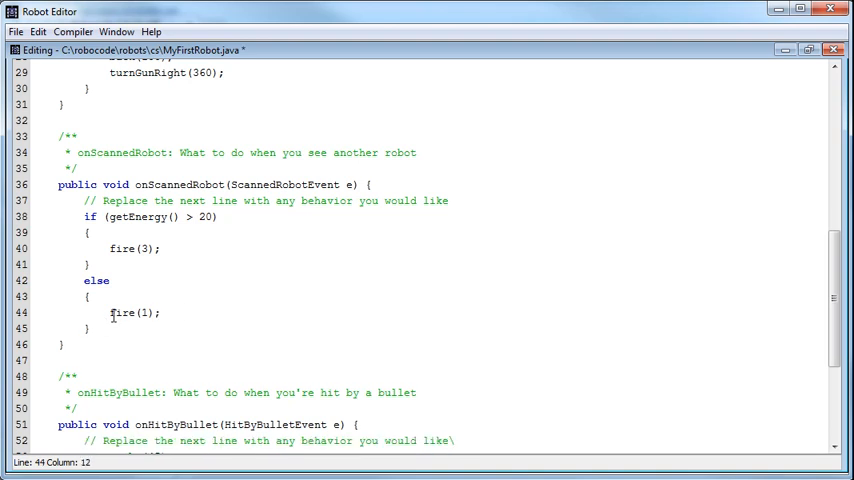
pyautogui.click(183, 369)
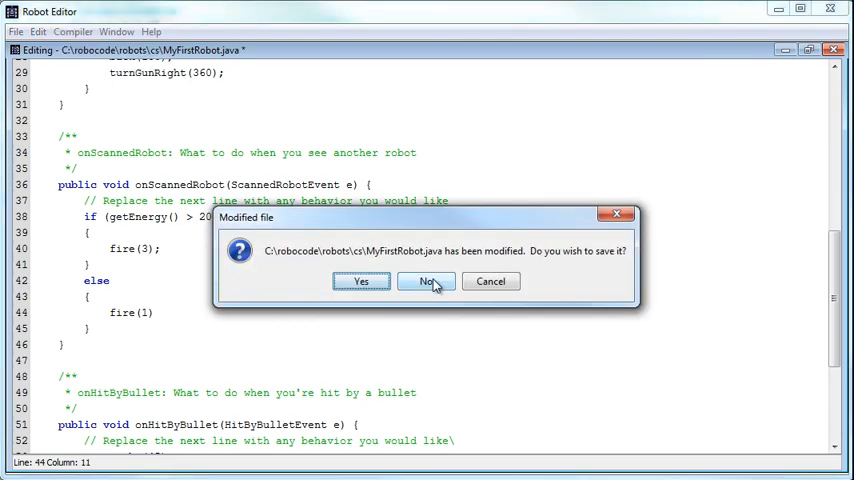
pyautogui.click(427, 281)
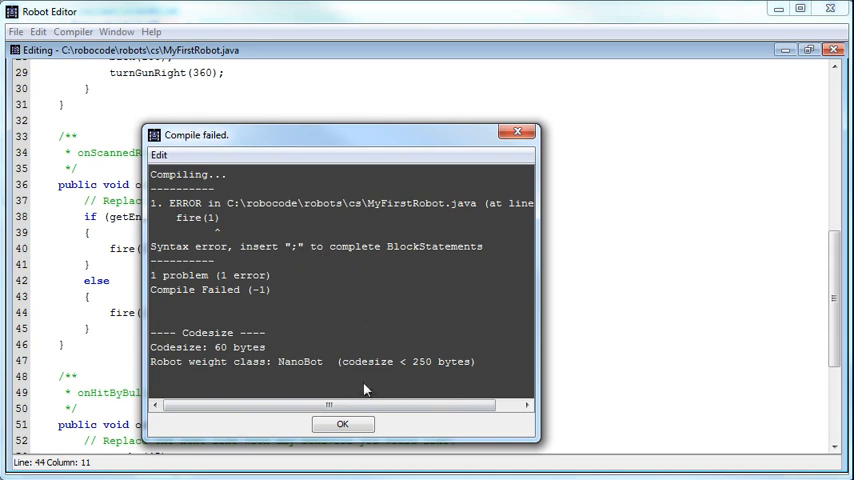
# Add the missing semicolon after fire(1) and compile MyFirstRobot successfully.
pyautogui.click(342, 423)
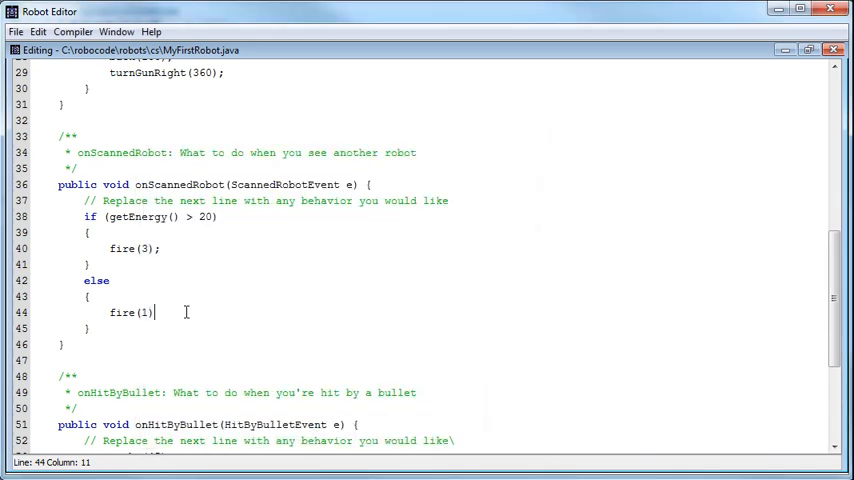
pyautogui.write(';')
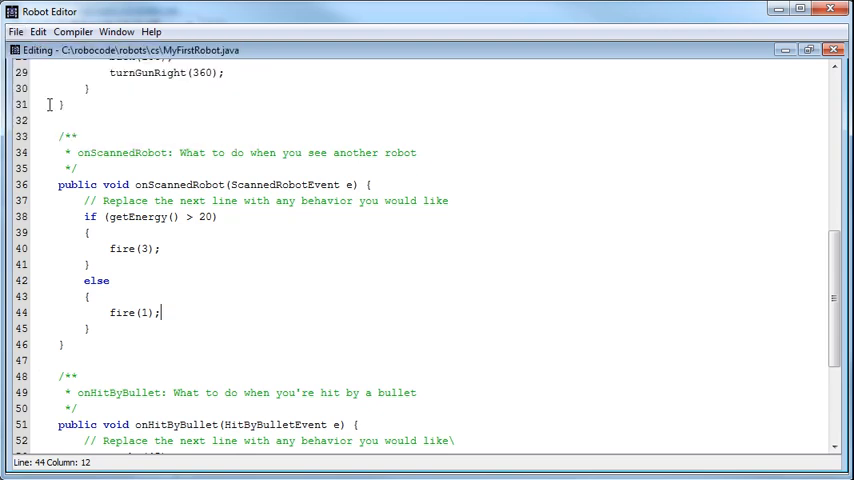
pyautogui.click(72, 31)
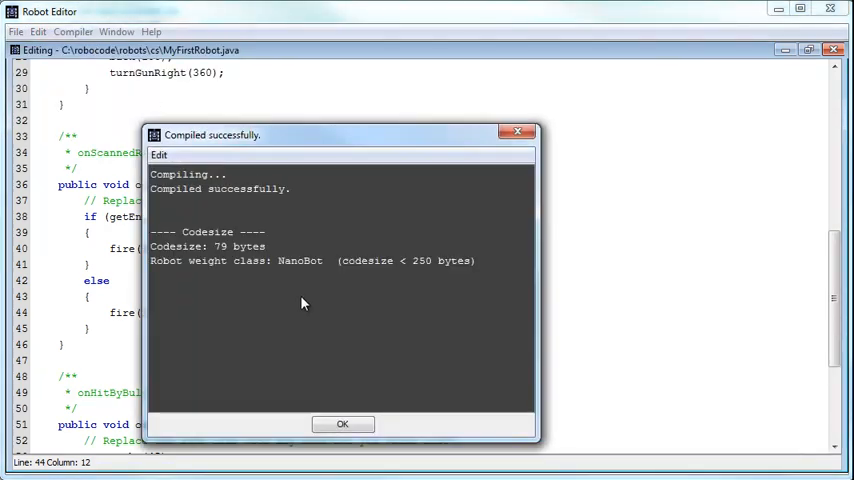
pyautogui.click(342, 423)
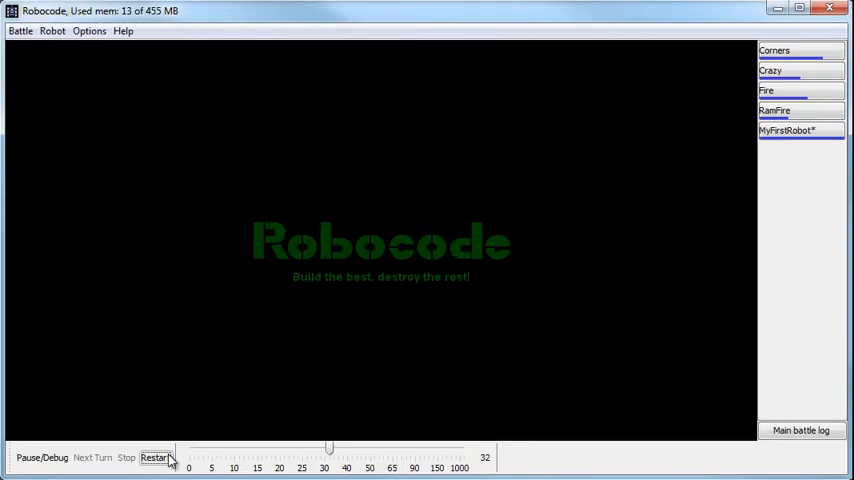
# Restart the battle with the recompiled MyFirstRobot.
pyautogui.click(155, 457)
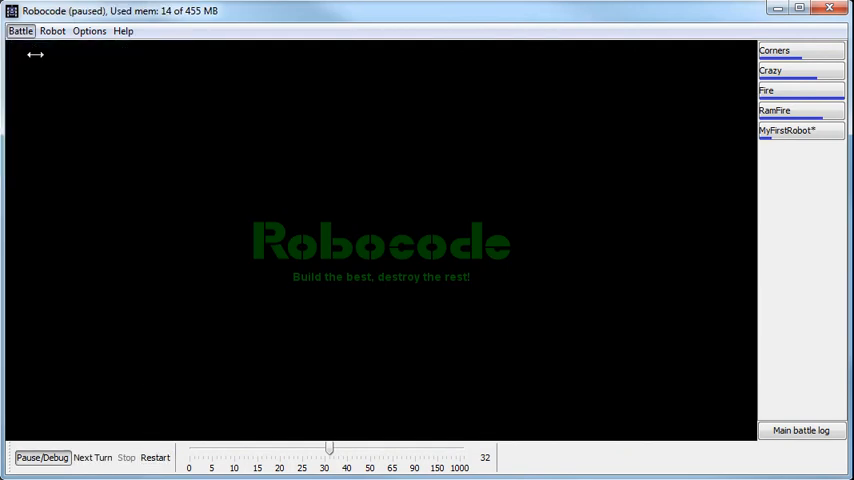
# Start a new battle with the sample robots Target and Walls added, then stop it.
pyautogui.click(20, 30)
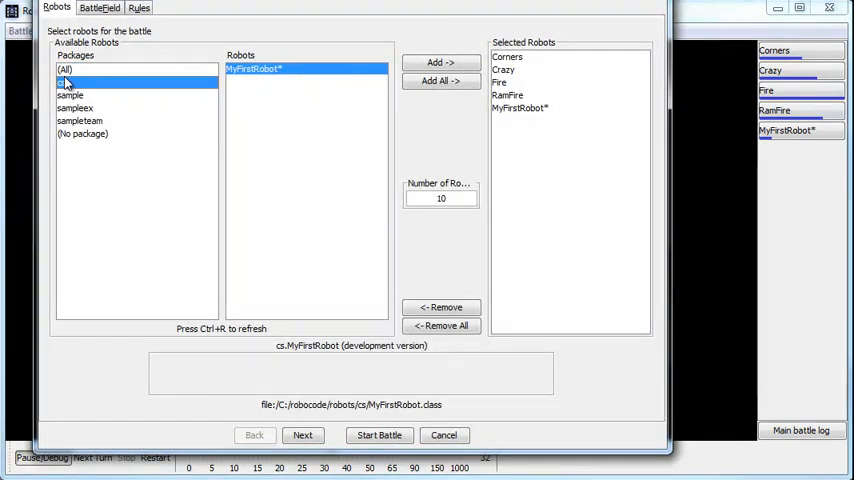
pyautogui.click(70, 94)
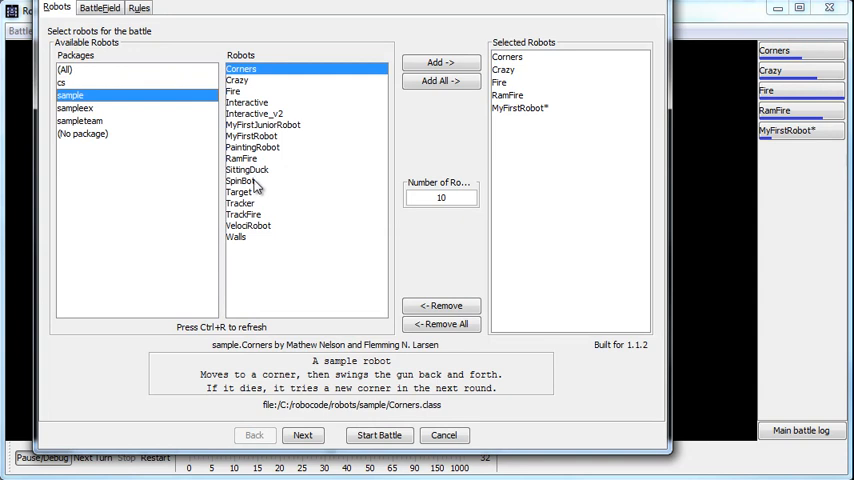
pyautogui.click(240, 192)
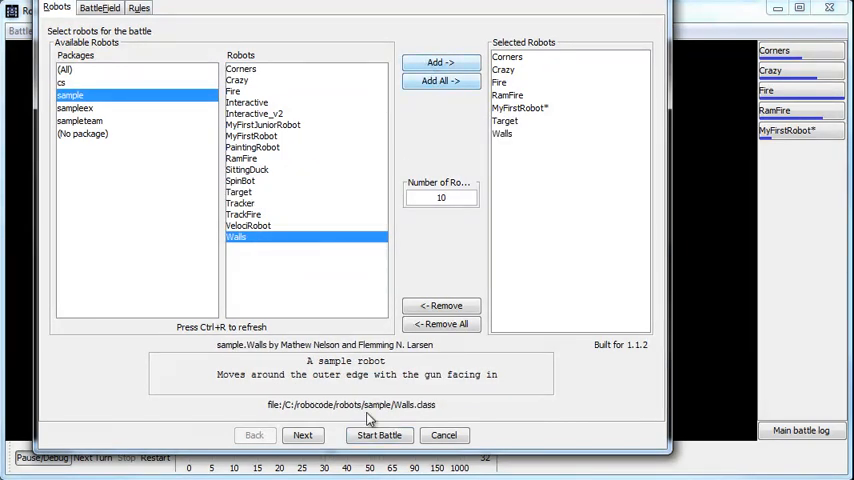
pyautogui.click(379, 435)
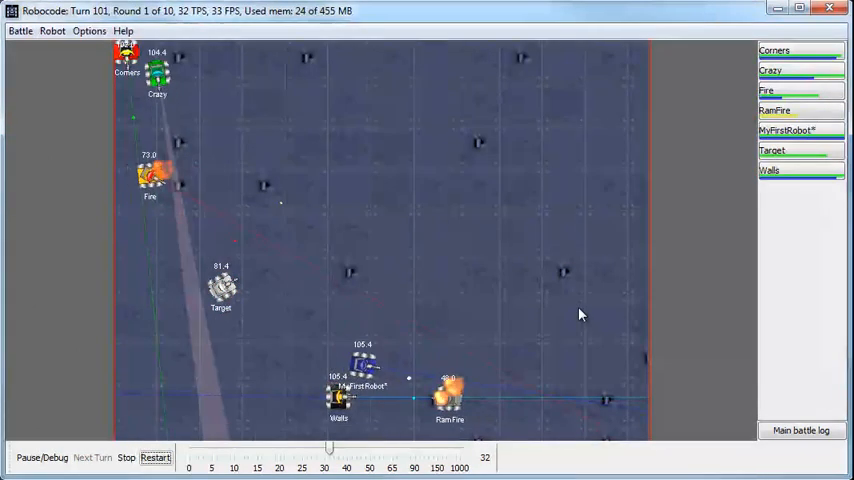
pyautogui.click(92, 457)
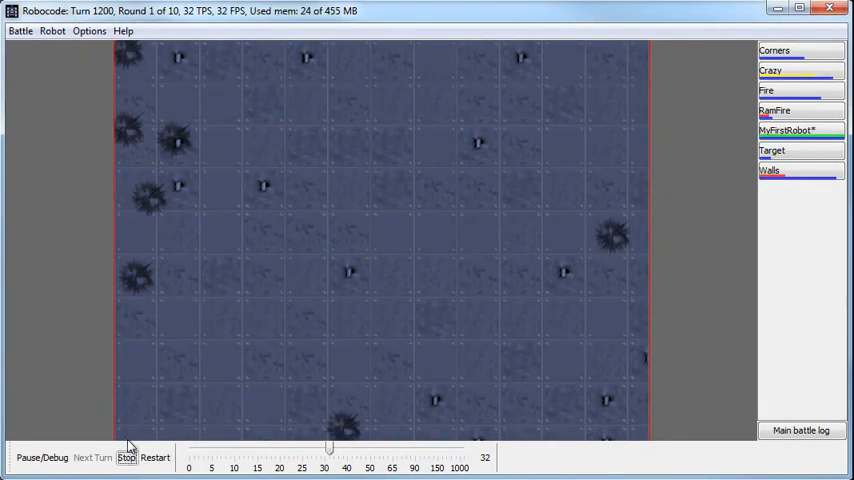
pyautogui.click(126, 457)
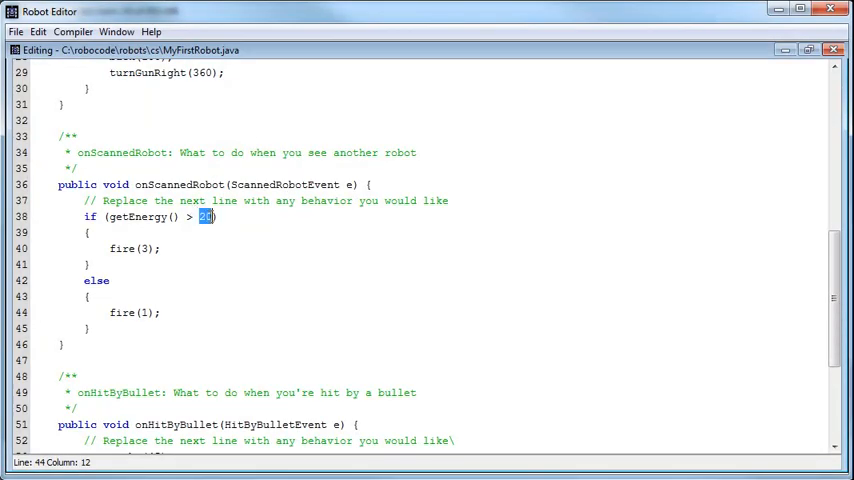
# Change the energy threshold to 90, save, and compile MyFirstRobot successfully.
pyautogui.write('90')
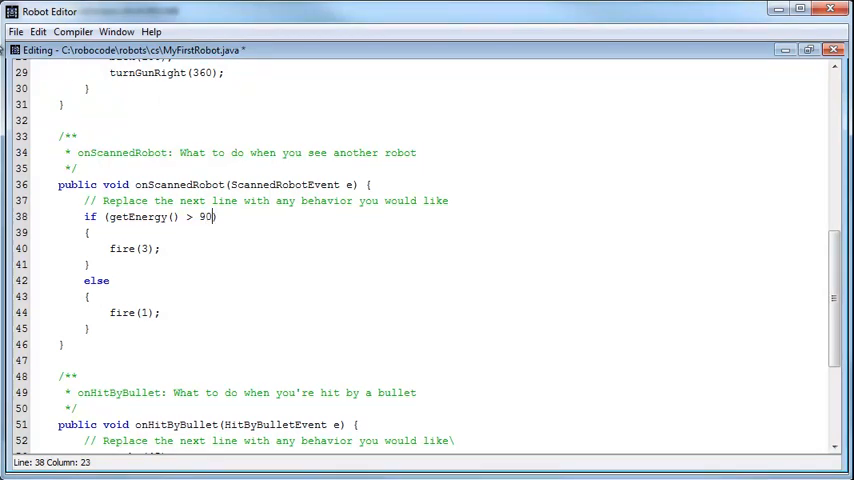
pyautogui.click(15, 31)
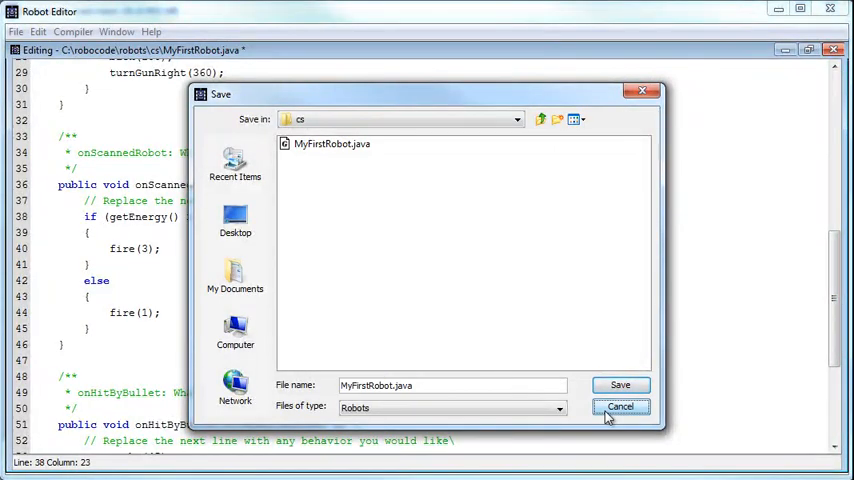
pyautogui.click(620, 406)
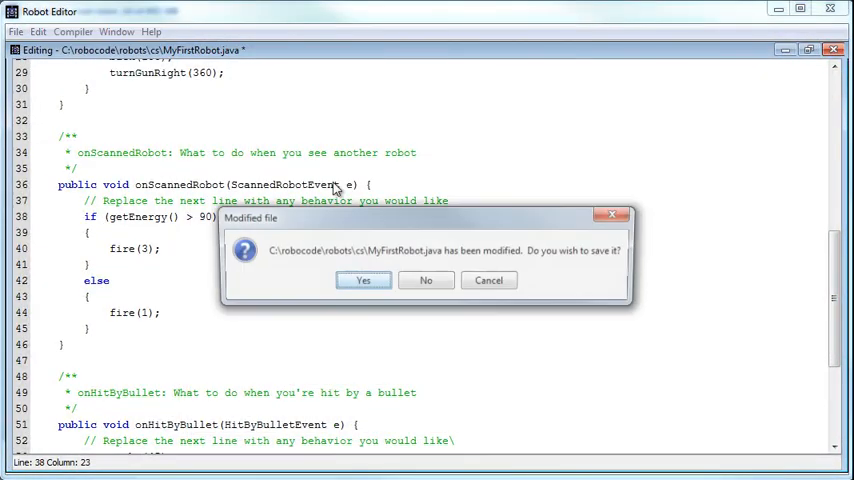
pyautogui.click(362, 280)
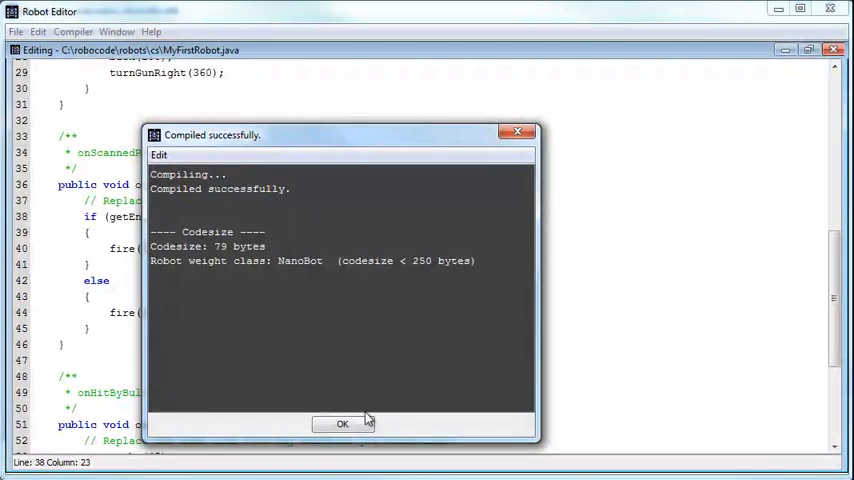
pyautogui.click(342, 423)
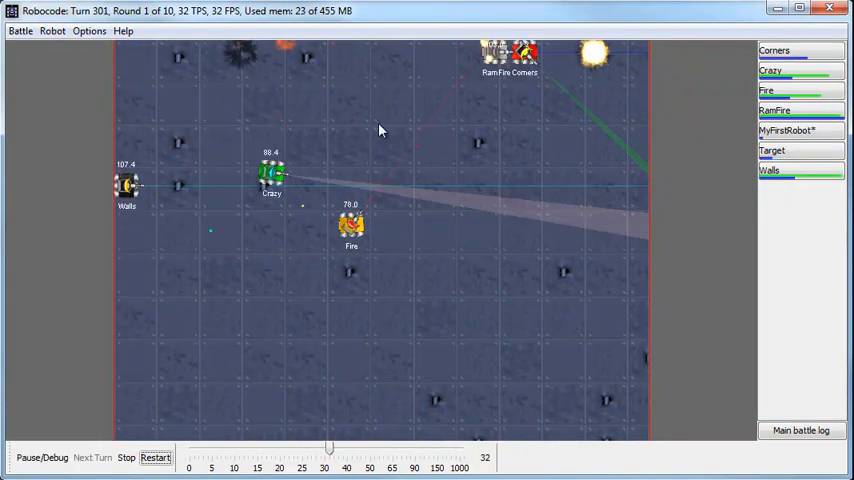
# Restart the seven-robot battle with the threshold-90 MyFirstRobot.
pyautogui.click(155, 457)
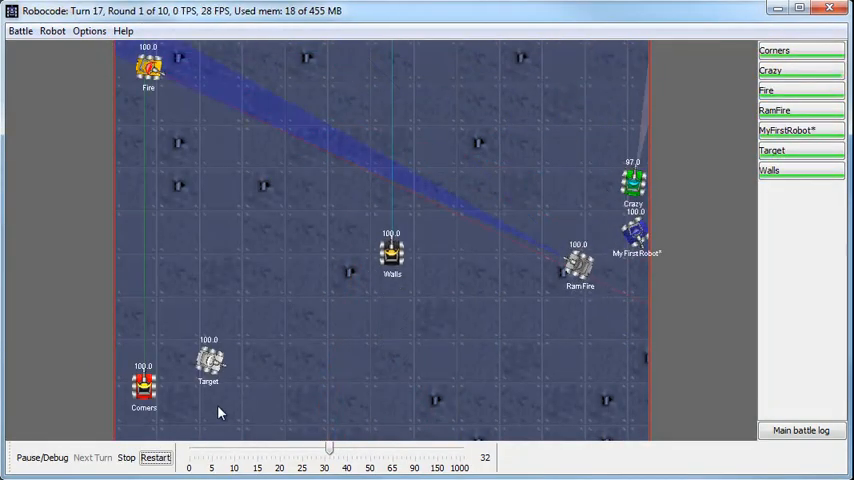